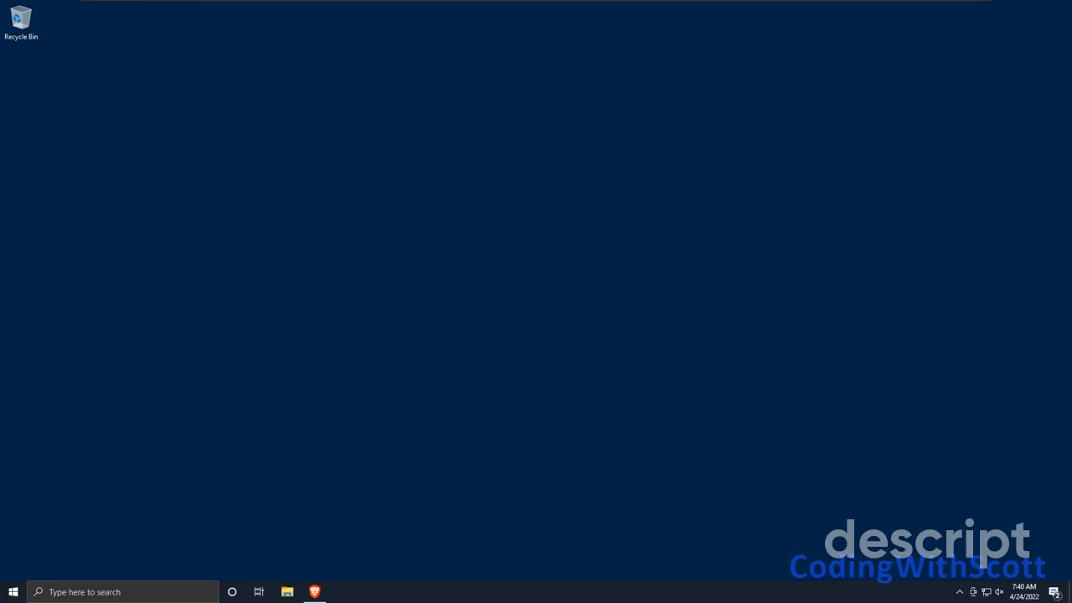
{"action": "mouse_move", "coordinate": [633, 453]}
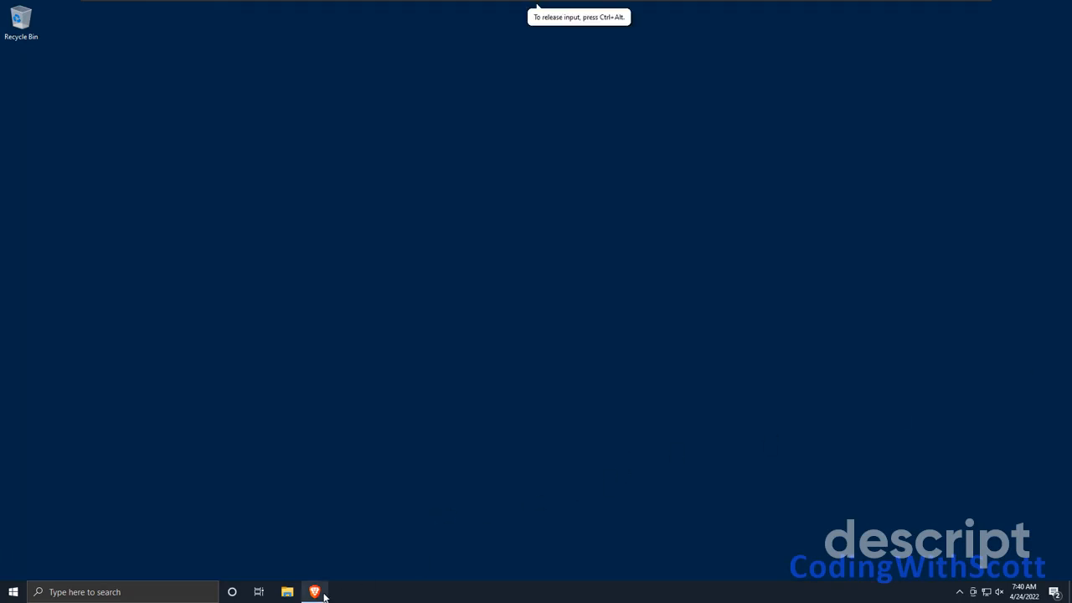
Step: Search DuckDuckGo in Brave for 'Visual Studio Community Edition 2022'
{"action": "left_click", "coordinate": [314, 592]}
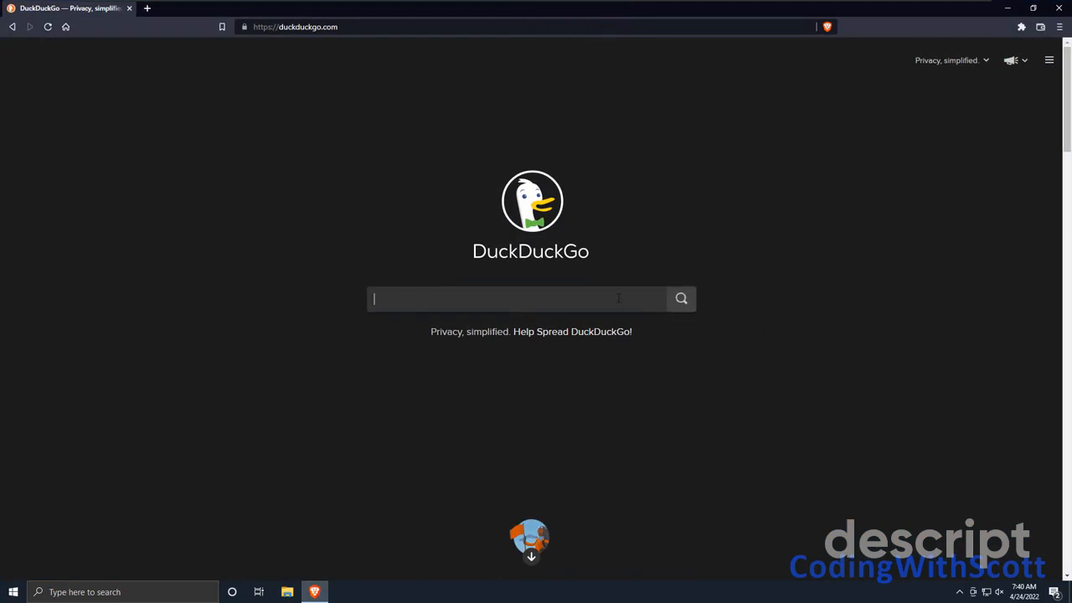
{"action": "type", "text": "vi"}
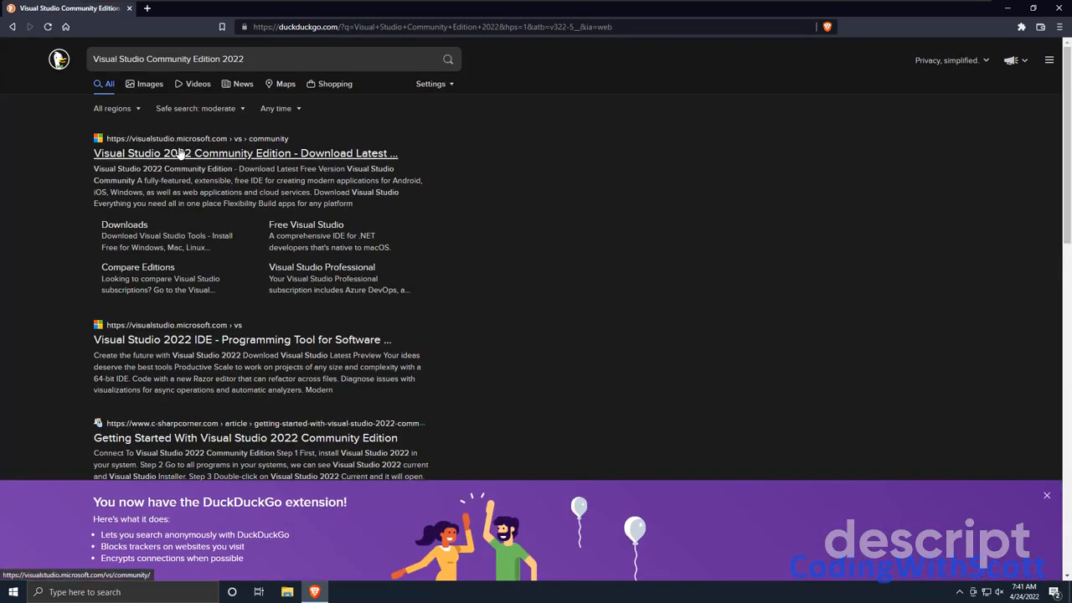
{"action": "mouse_move", "coordinate": [251, 153]}
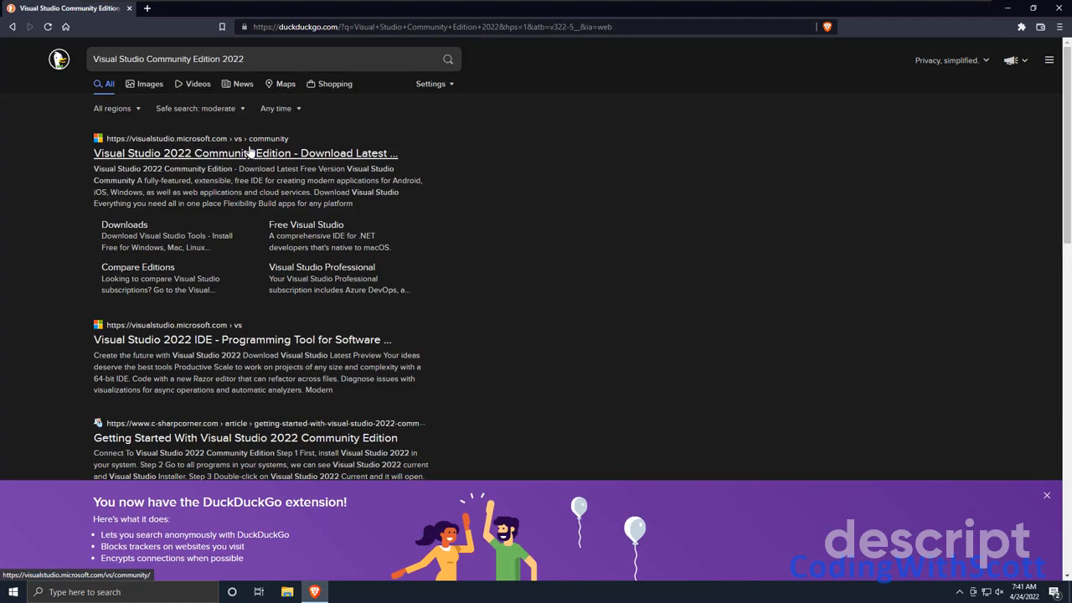
Step: Download the Visual Studio Community 2022 installer, VisualStudioSetup.exe, and save it to the Desktop
{"action": "left_click", "coordinate": [245, 152]}
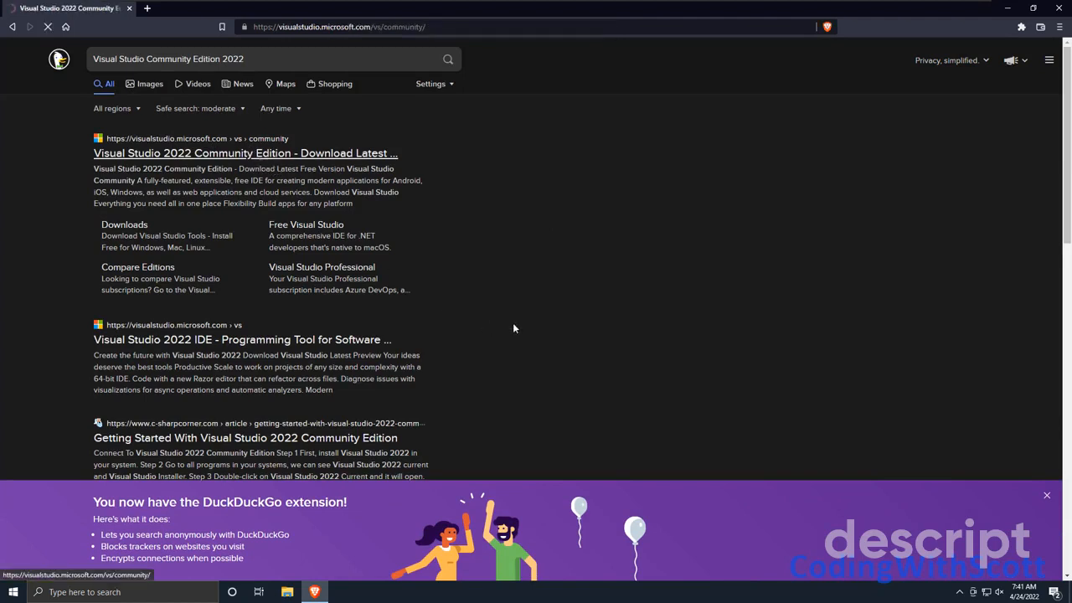
{"action": "left_click", "coordinate": [245, 152]}
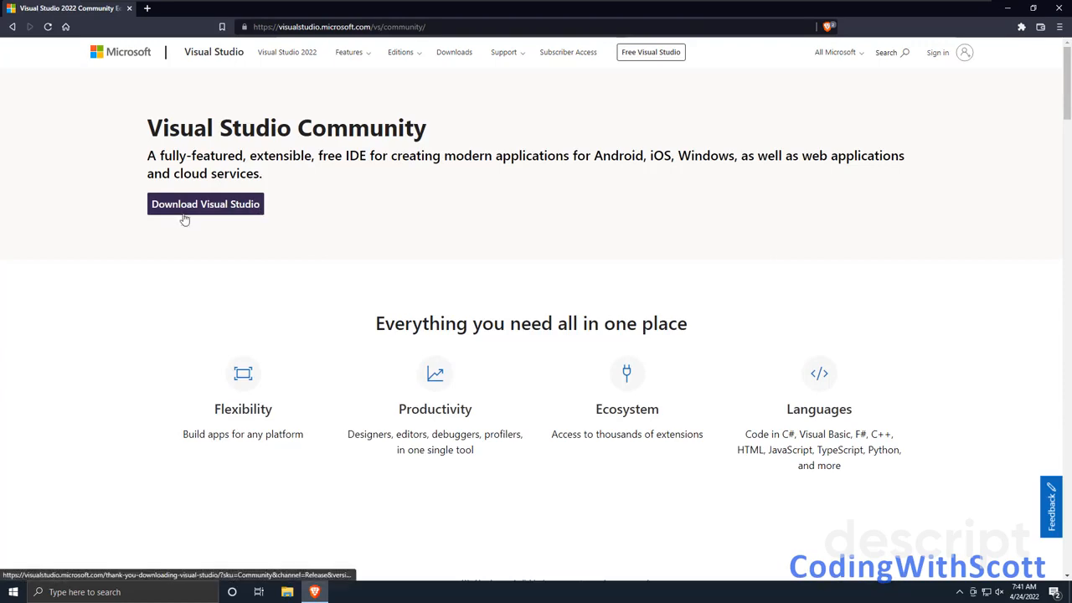
{"action": "left_click", "coordinate": [205, 203]}
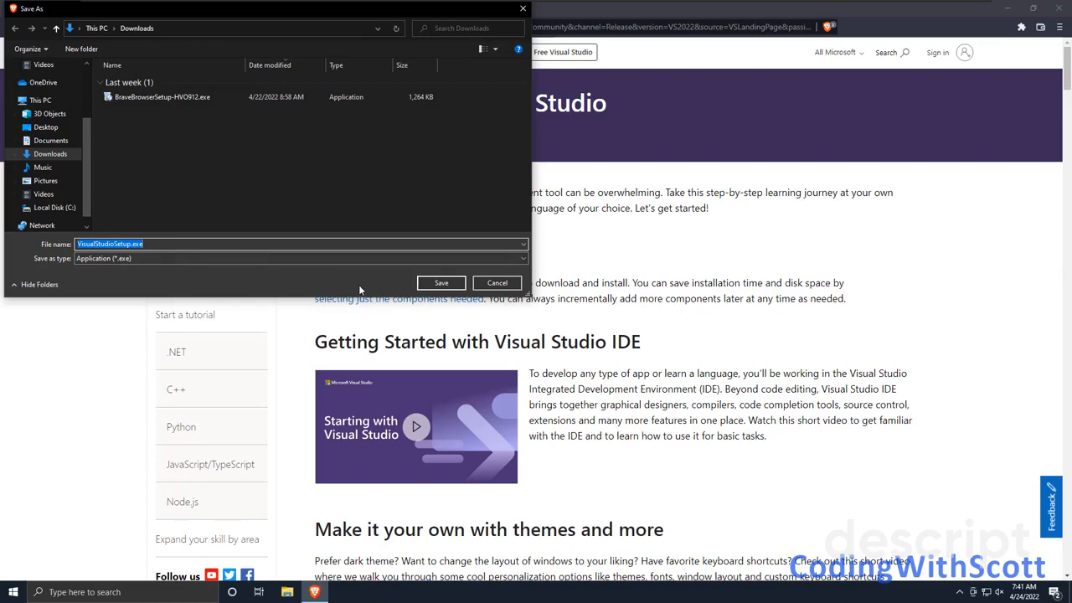
{"action": "left_click", "coordinate": [46, 127]}
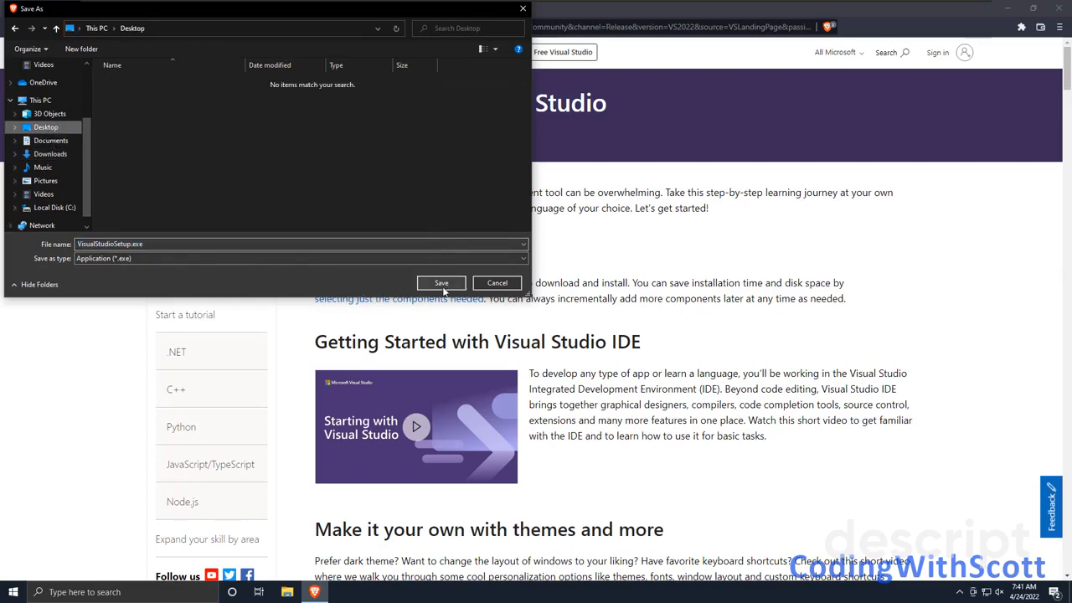
{"action": "left_click", "coordinate": [441, 283]}
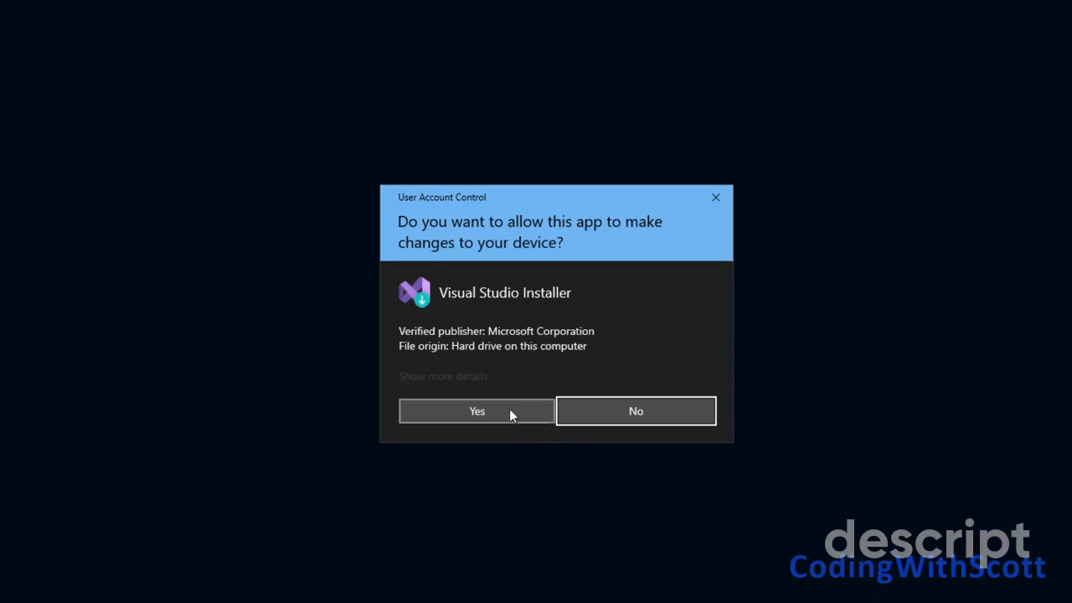
Step: Allow the installer through User Account Control and accept its terms to continue
{"action": "left_click", "coordinate": [475, 411]}
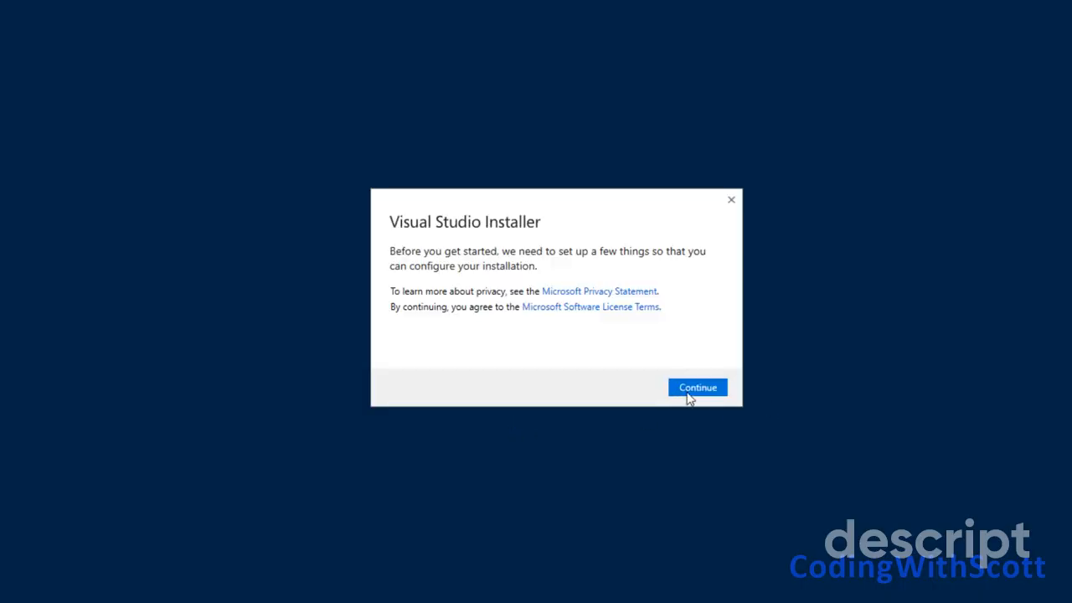
{"action": "left_click", "coordinate": [697, 386]}
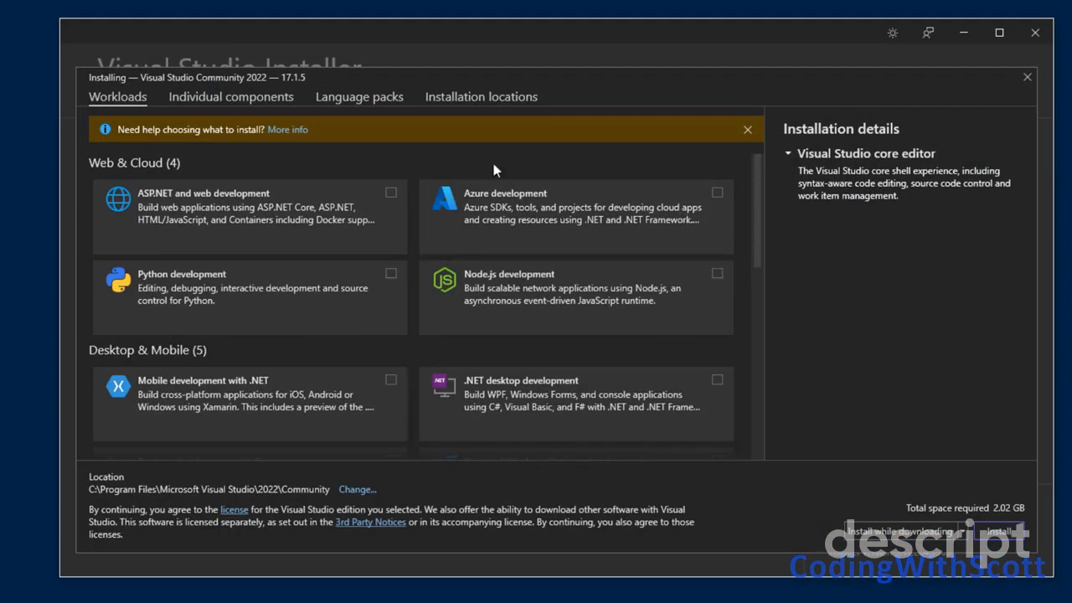
{"action": "mouse_move", "coordinate": [743, 209]}
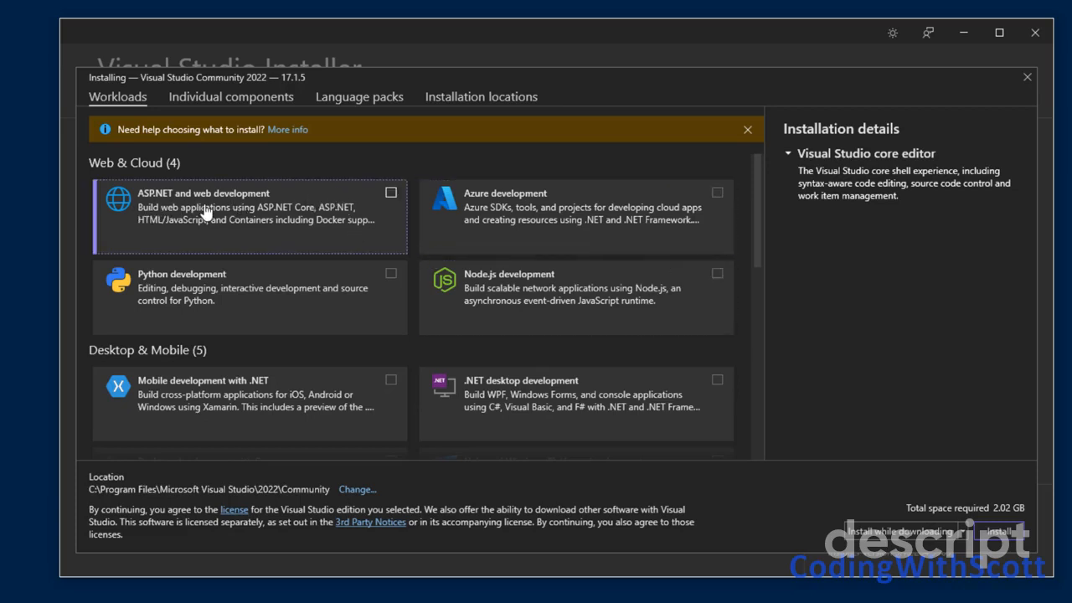
Step: Select the ASP.NET and web development workload, bringing required space to 8.17 GB
{"action": "left_click", "coordinate": [390, 192]}
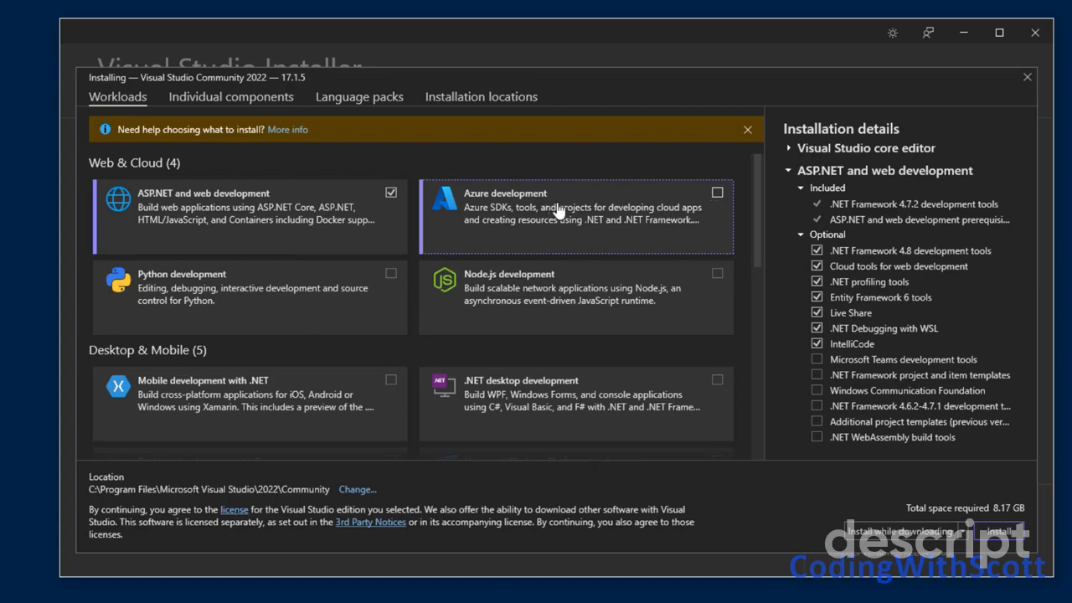
{"action": "mouse_move", "coordinate": [540, 306]}
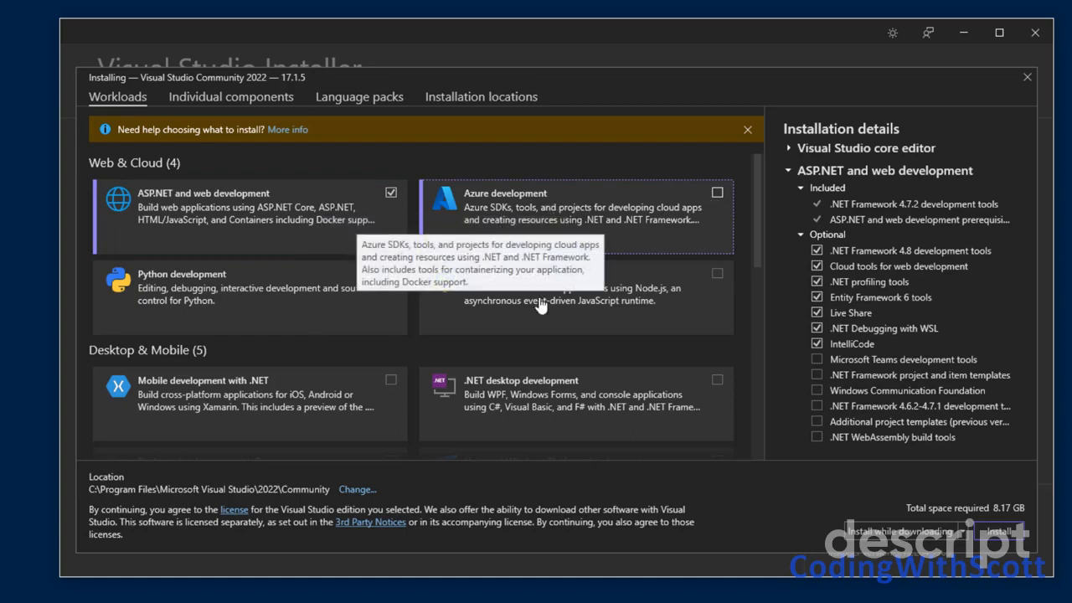
{"action": "mouse_move", "coordinate": [360, 361]}
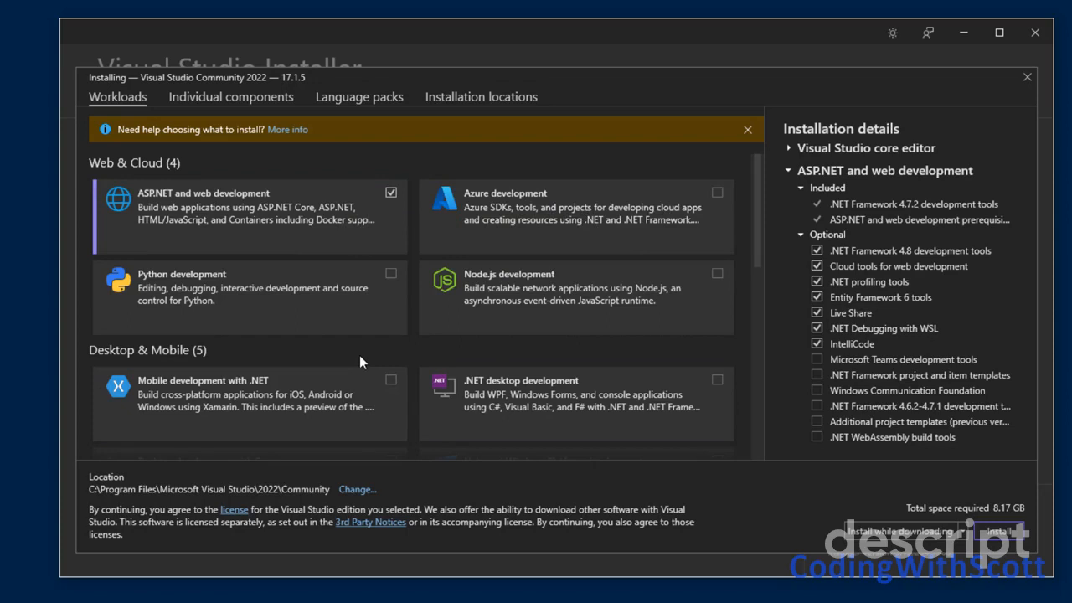
{"action": "scroll", "scroll_direction": "down", "scroll_amount": 3}
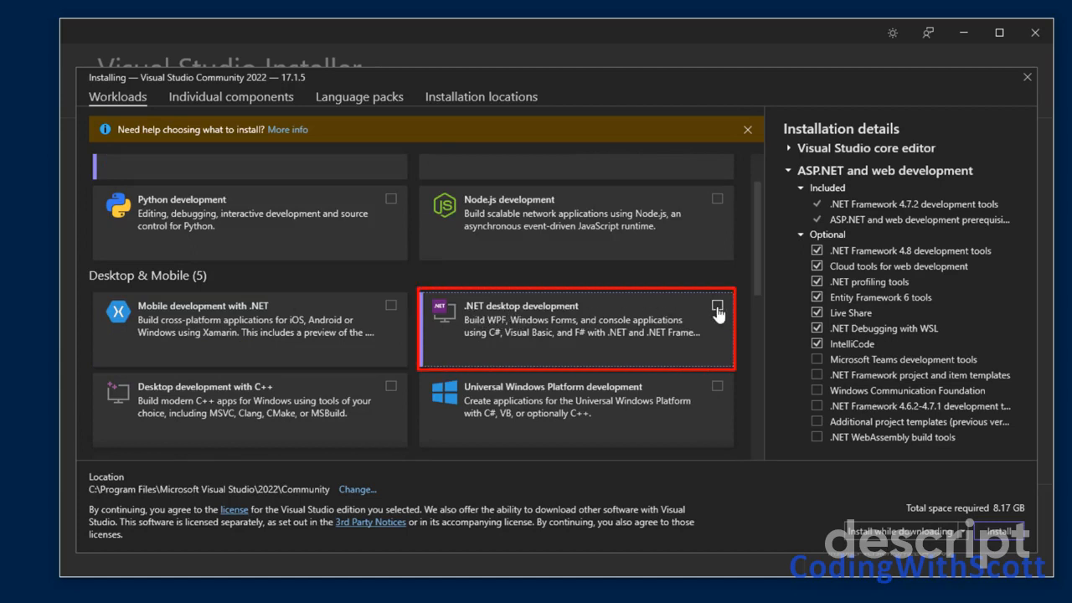
Step: Tick .NET desktop development and Data storage and processing workloads, totaling 9.95 GB
{"action": "left_click", "coordinate": [718, 306]}
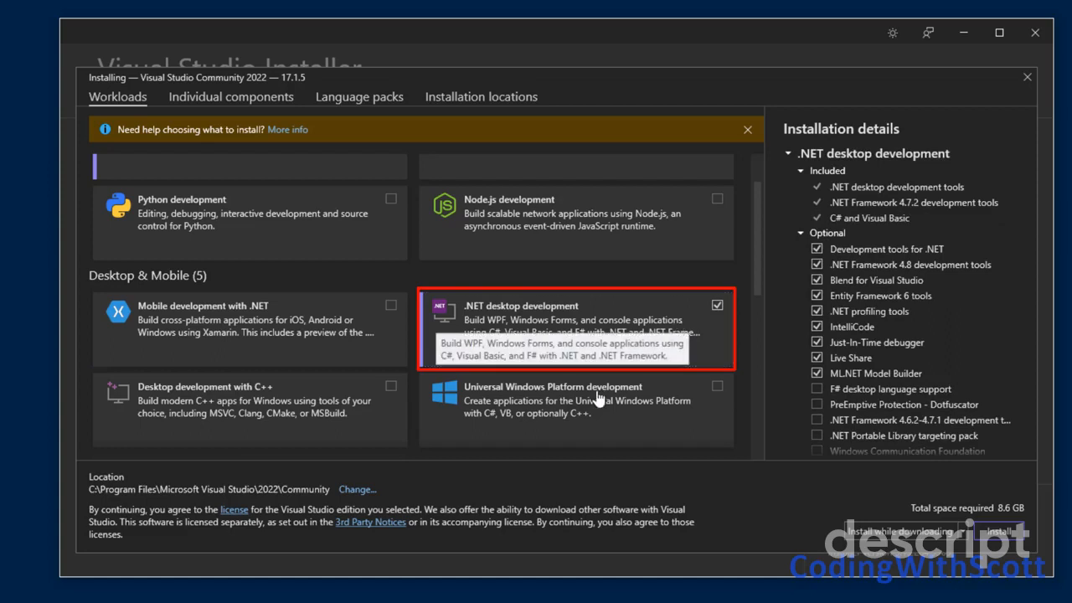
{"action": "scroll", "scroll_direction": "down", "scroll_amount": 3}
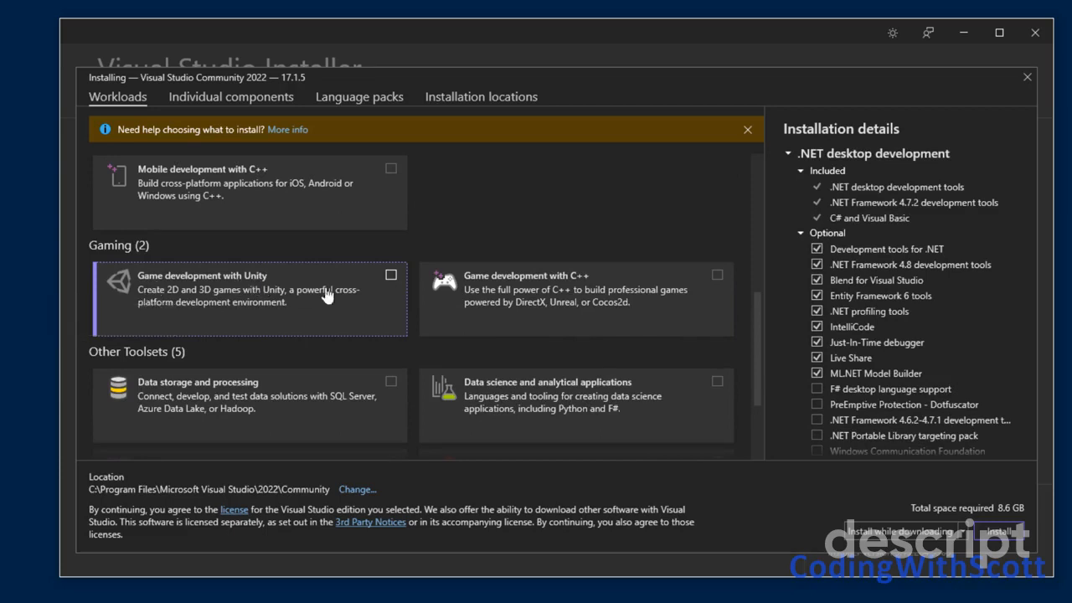
{"action": "mouse_move", "coordinate": [381, 320]}
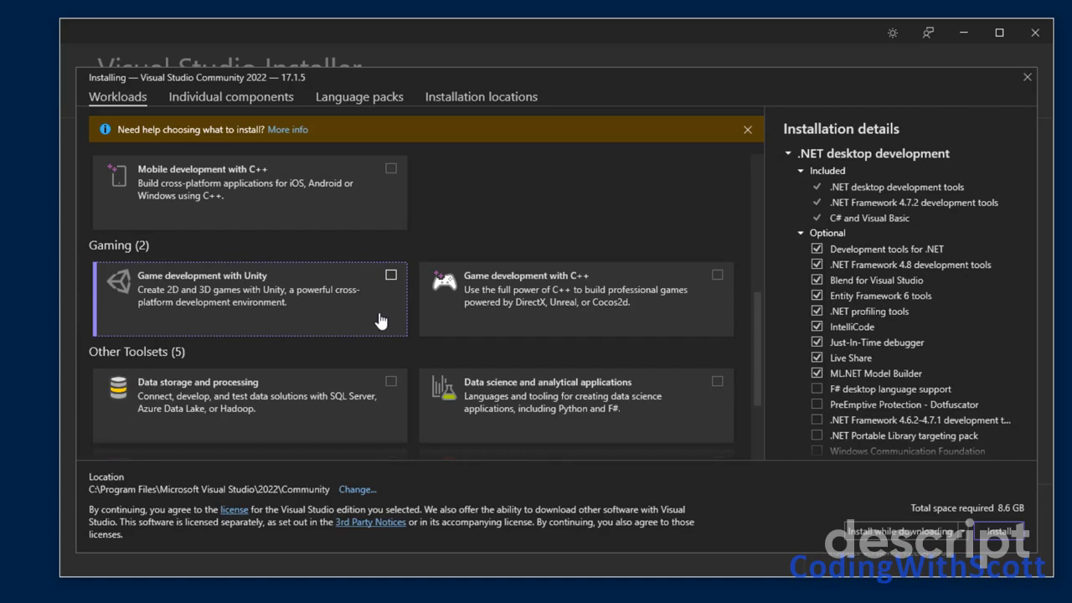
{"action": "scroll", "scroll_direction": "down", "scroll_amount": 3}
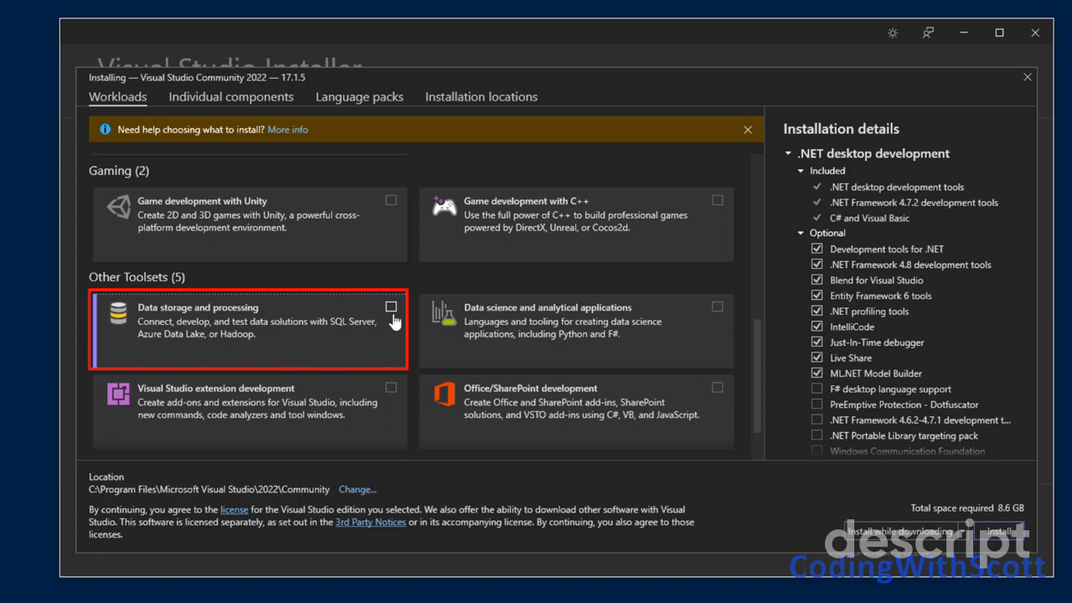
{"action": "left_click", "coordinate": [390, 307]}
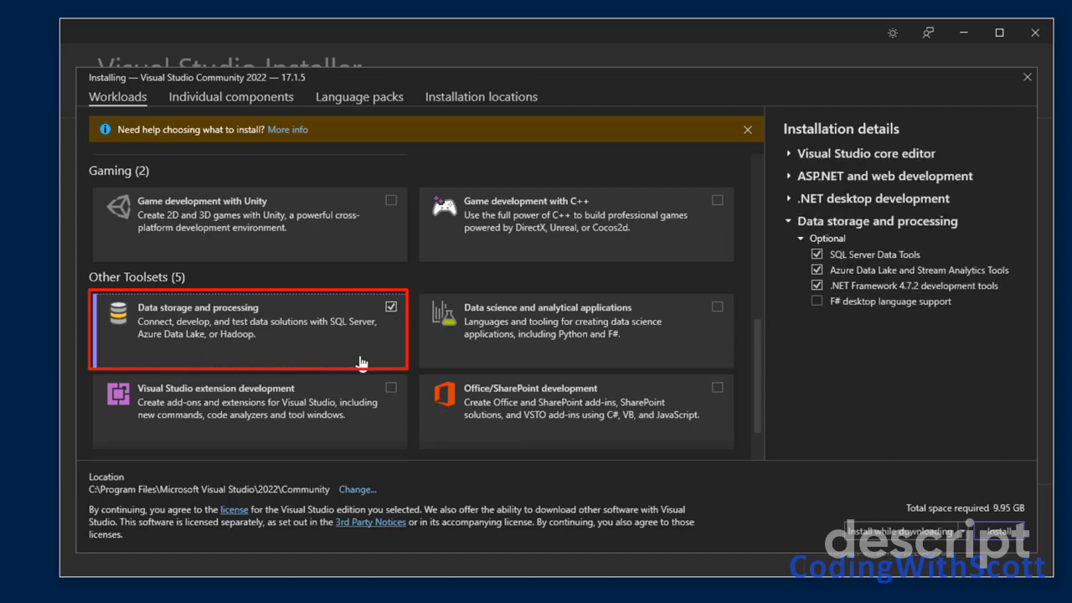
{"action": "scroll", "scroll_direction": "down", "scroll_amount": 3}
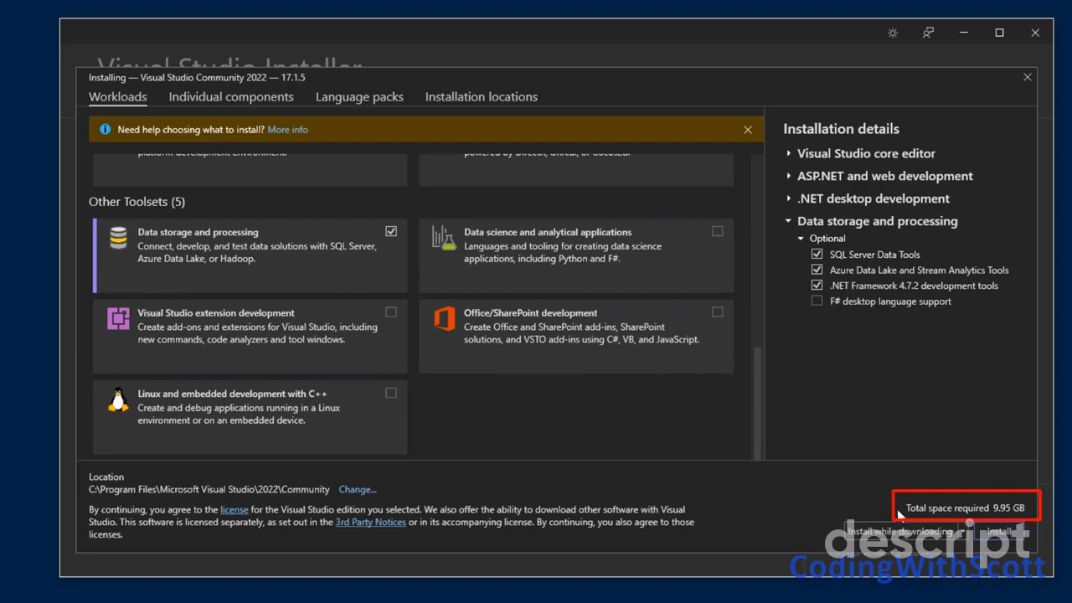
{"action": "mouse_move", "coordinate": [1018, 521]}
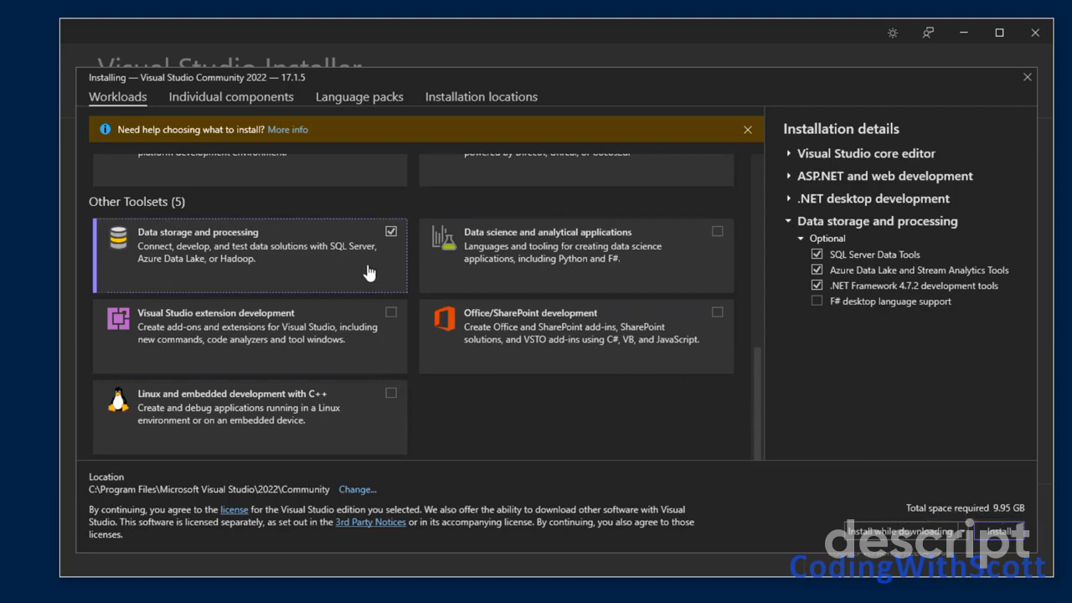
{"action": "mouse_move", "coordinate": [482, 229]}
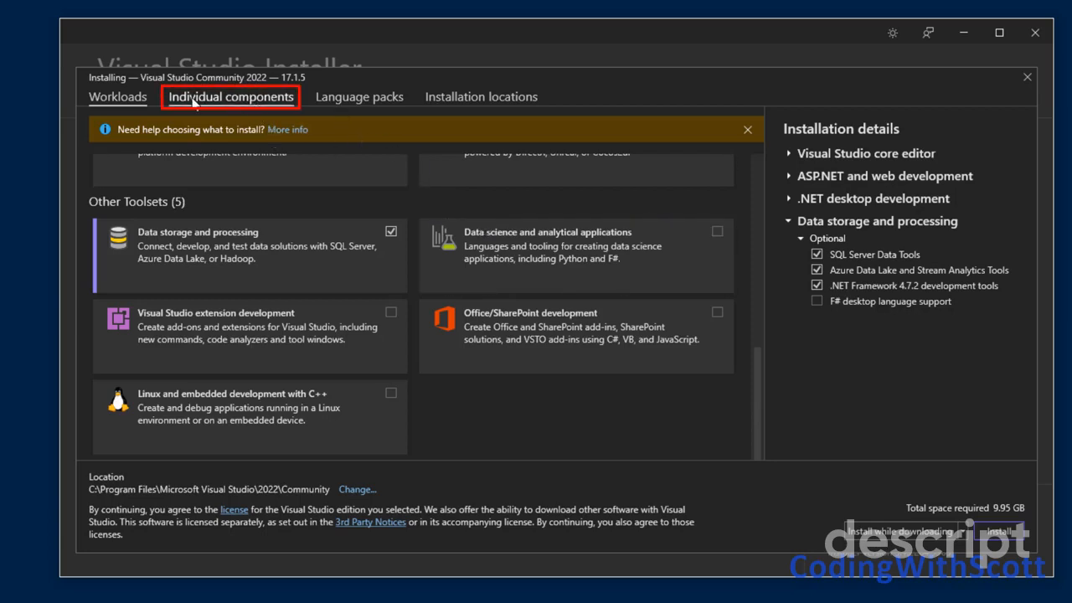
{"action": "left_click", "coordinate": [230, 97]}
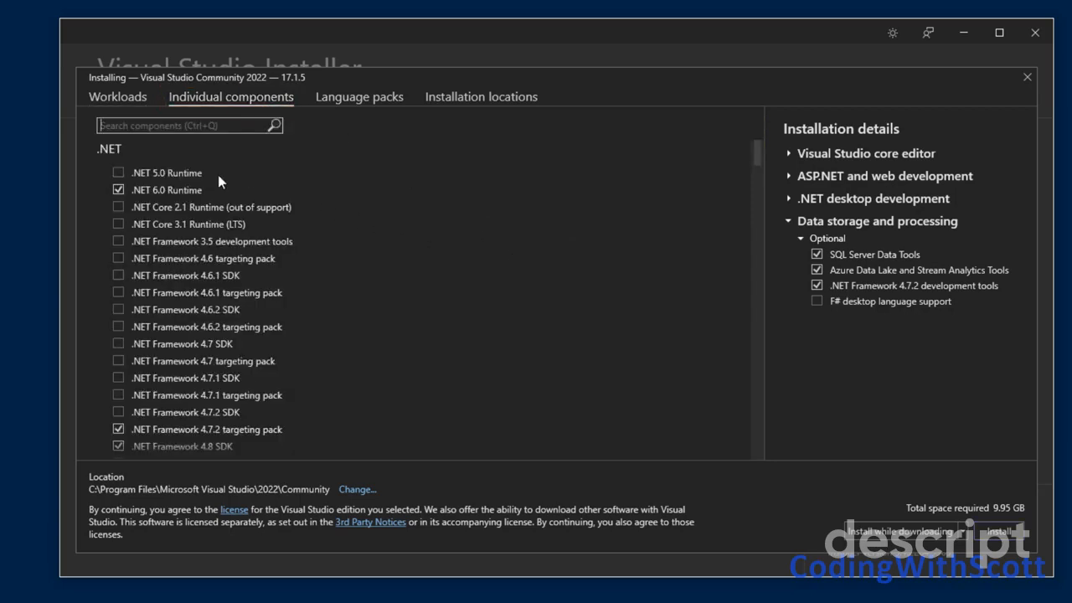
{"action": "mouse_move", "coordinate": [142, 169]}
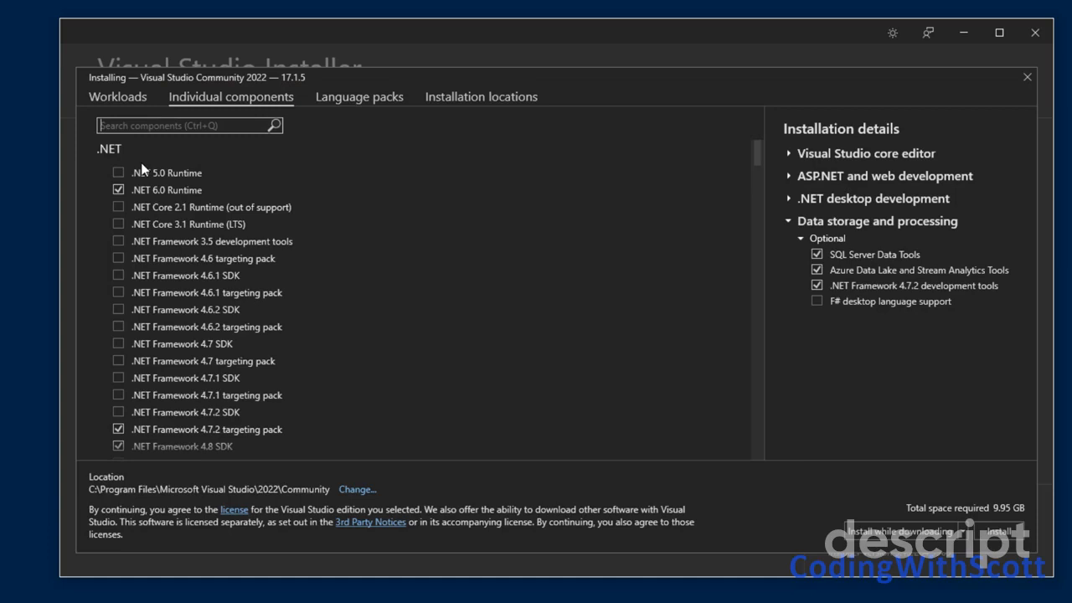
{"action": "mouse_move", "coordinate": [413, 173]}
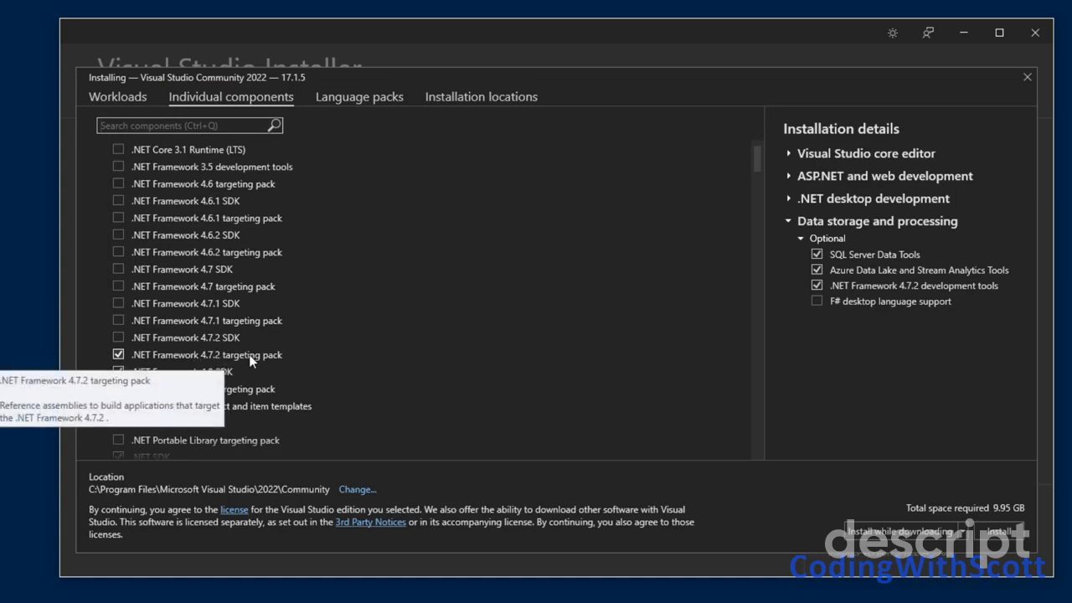
{"action": "left_click", "coordinate": [118, 370]}
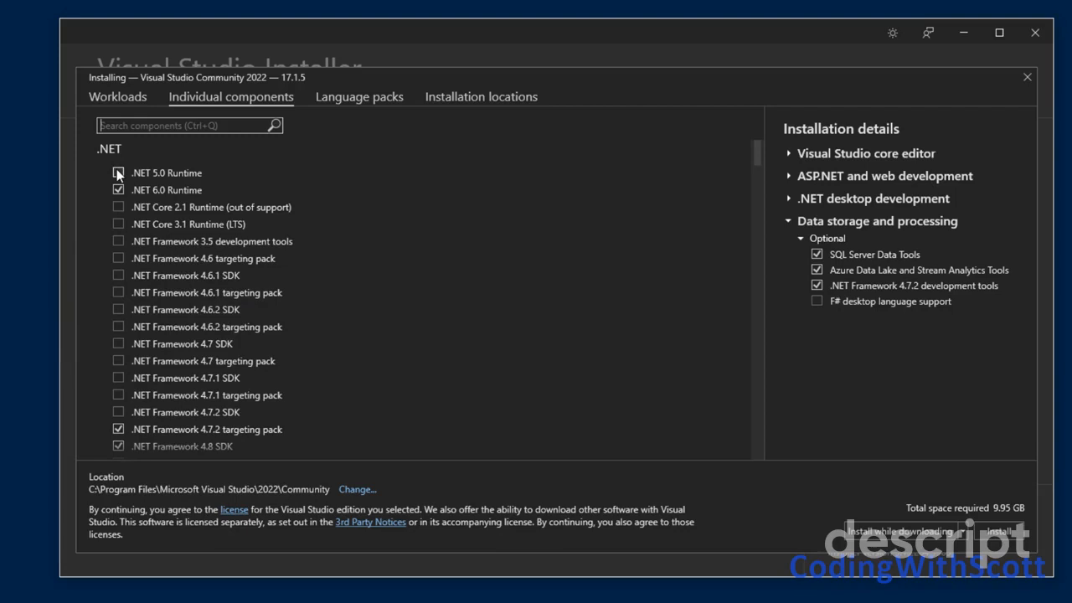
{"action": "left_click", "coordinate": [118, 173]}
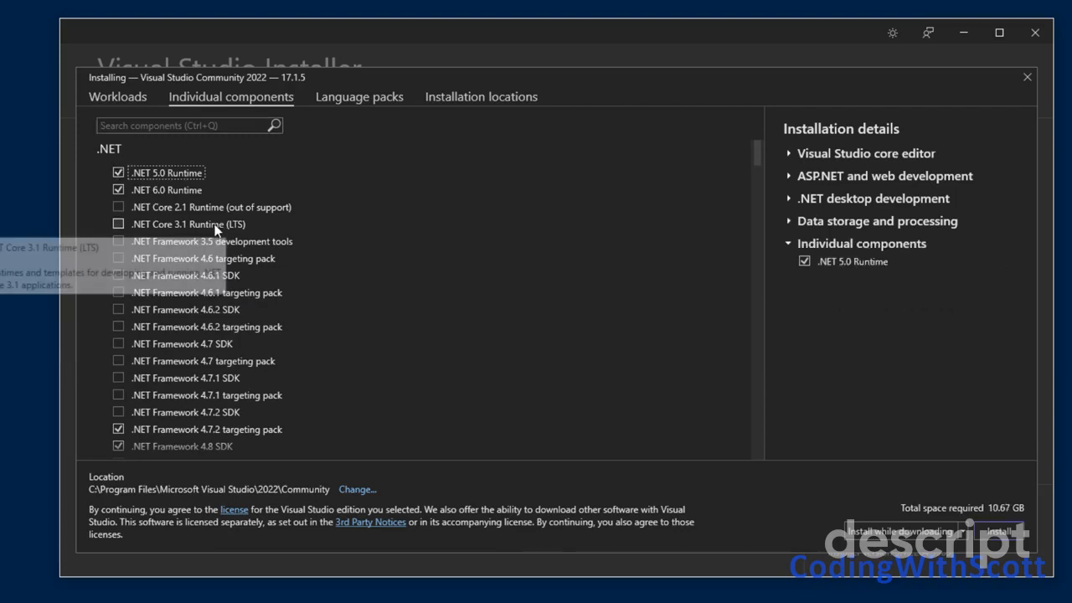
{"action": "mouse_move", "coordinate": [312, 232]}
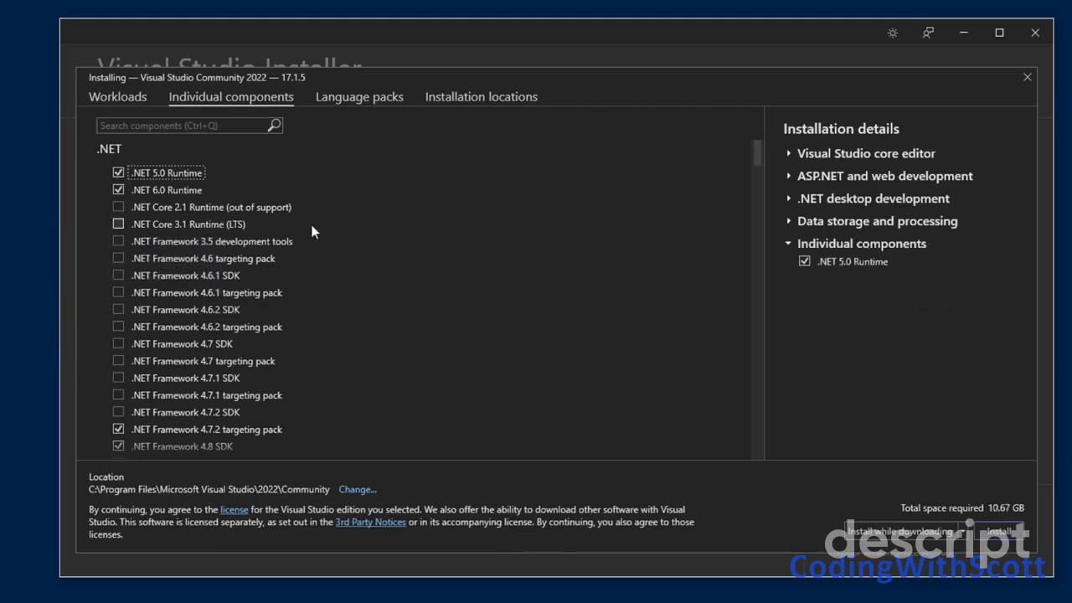
{"action": "mouse_move", "coordinate": [126, 232]}
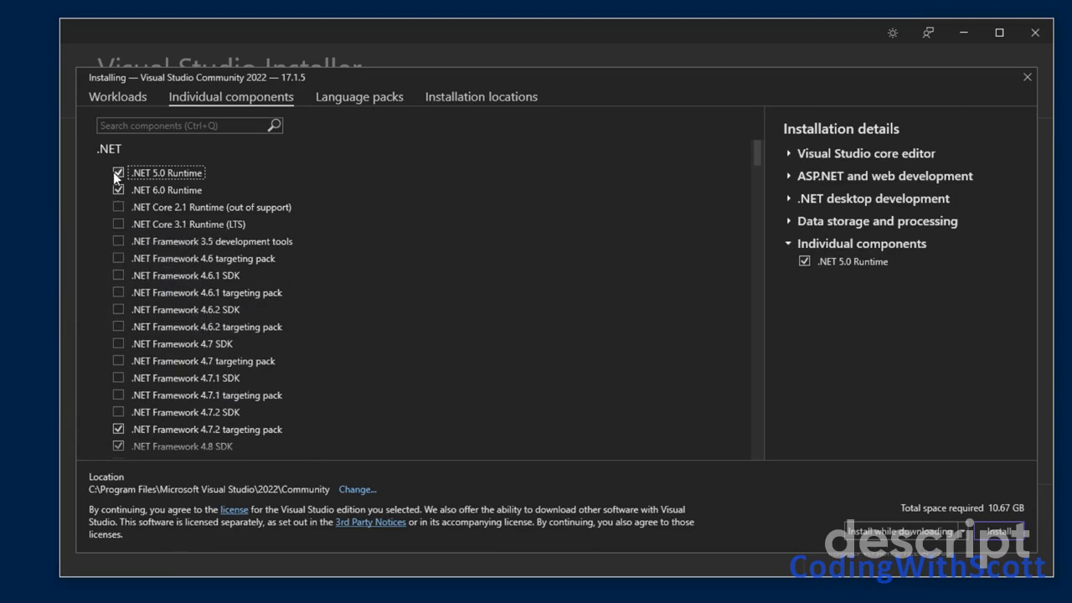
{"action": "left_click", "coordinate": [118, 172]}
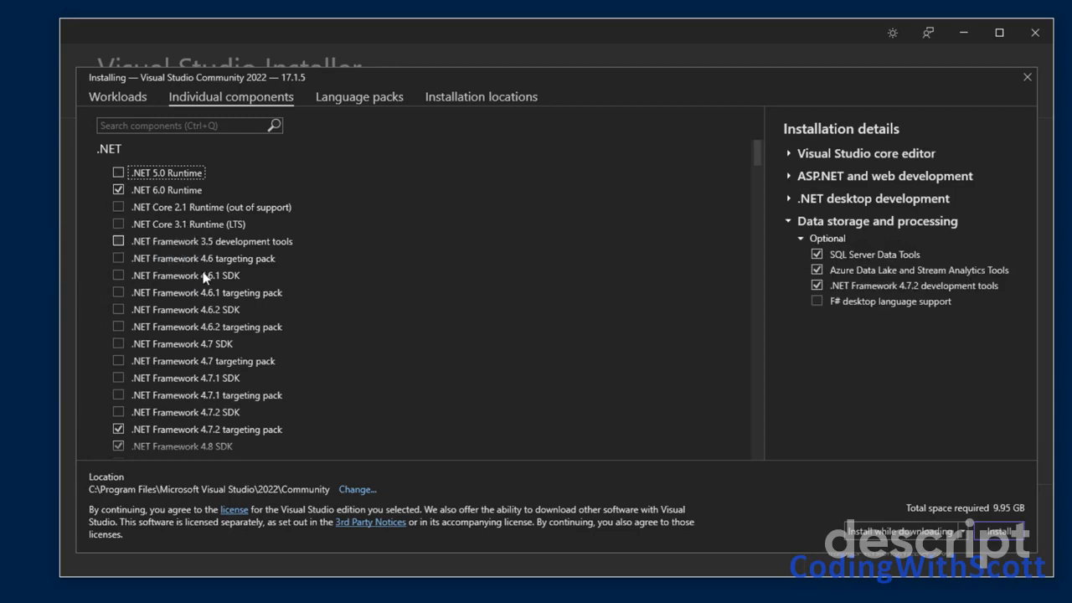
{"action": "scroll", "scroll_direction": "down", "scroll_amount": 3}
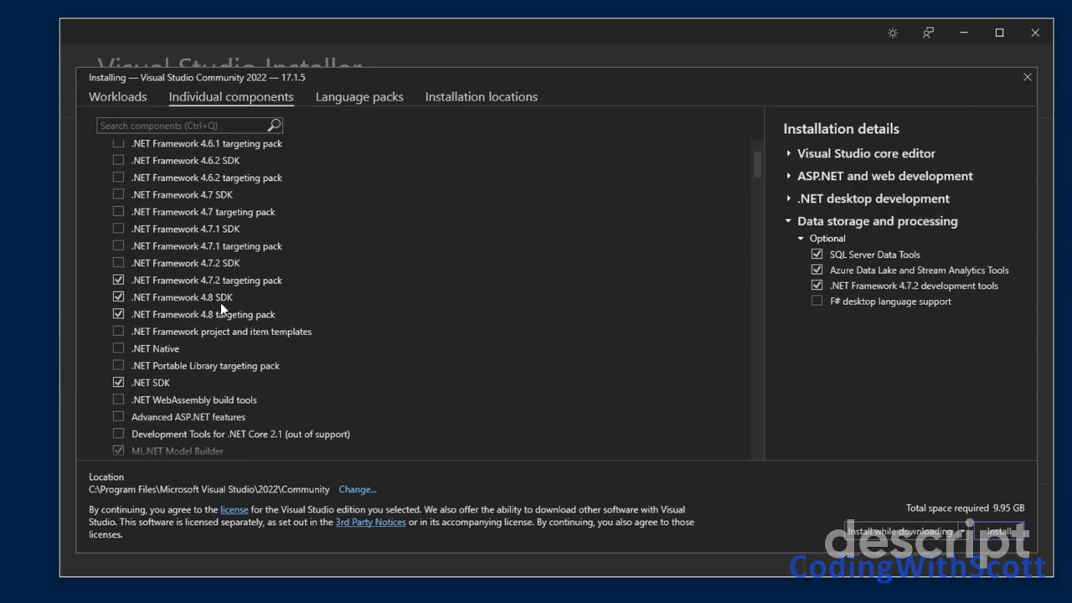
{"action": "mouse_move", "coordinate": [352, 299]}
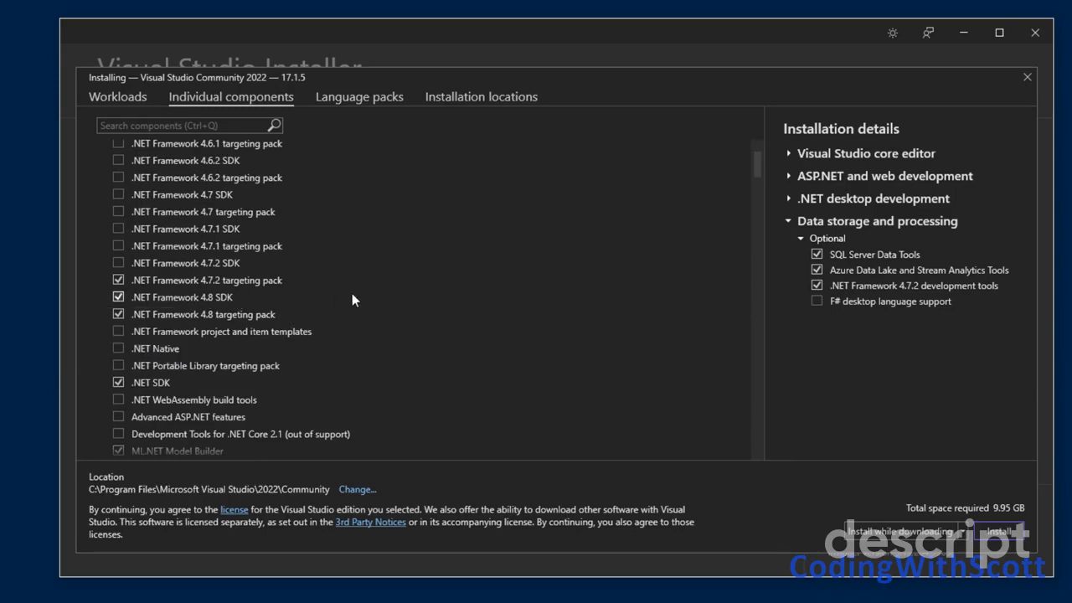
{"action": "mouse_move", "coordinate": [171, 305]}
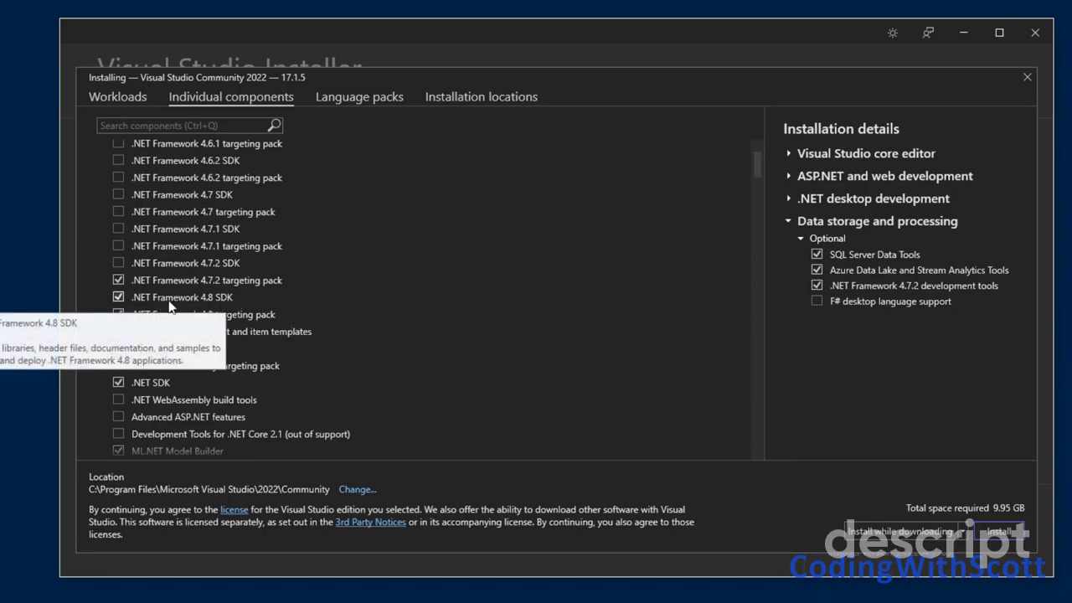
{"action": "left_click", "coordinate": [118, 314]}
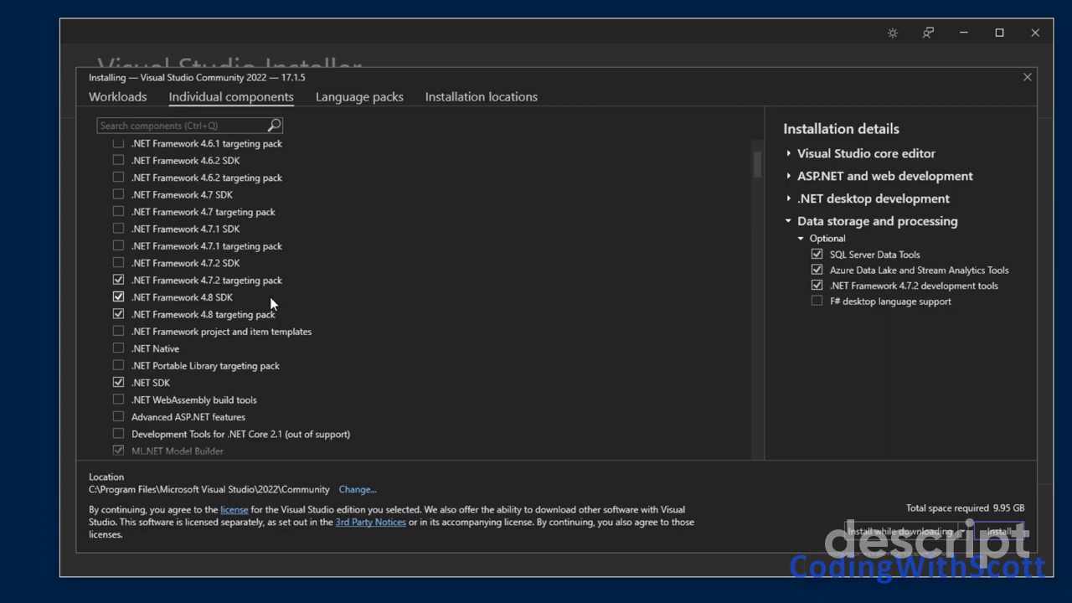
{"action": "scroll", "scroll_direction": "down", "scroll_amount": 3}
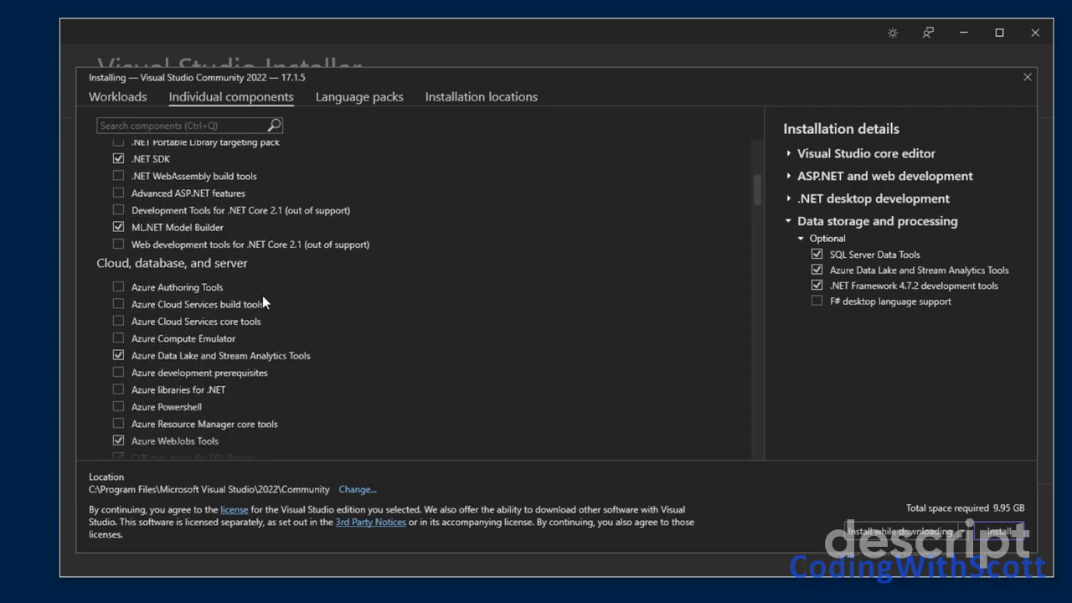
{"action": "scroll", "scroll_direction": "down", "scroll_amount": 3}
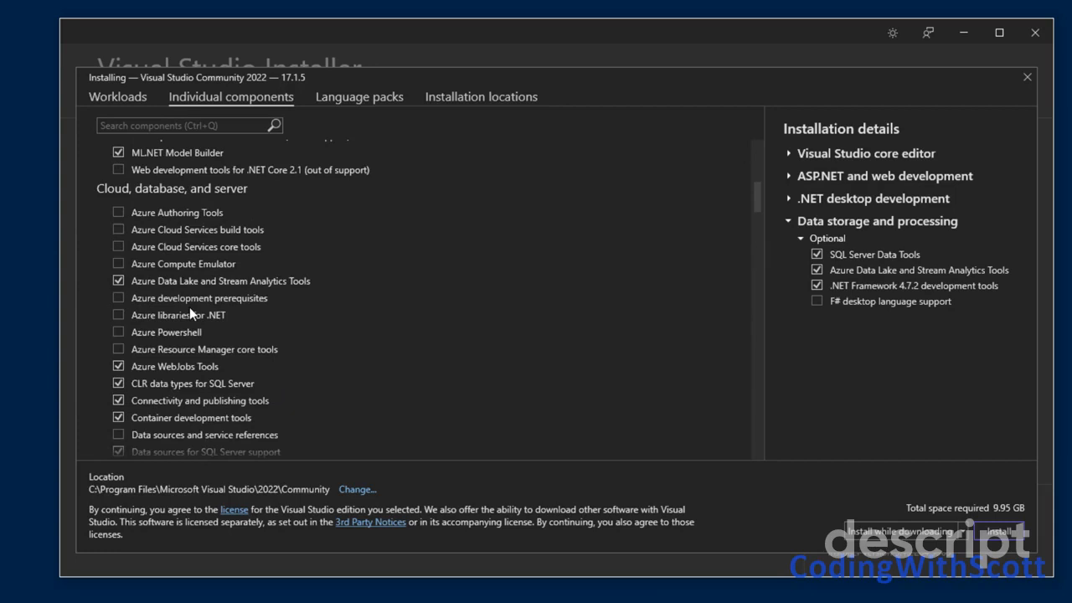
{"action": "scroll", "scroll_direction": "down", "scroll_amount": 3}
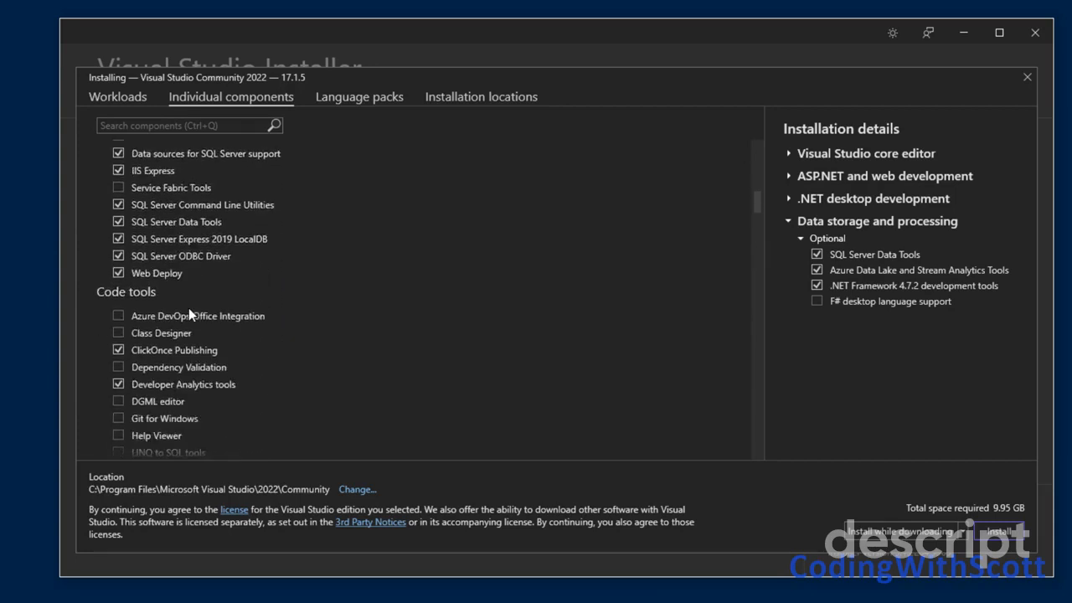
{"action": "scroll", "scroll_direction": "down", "scroll_amount": 3}
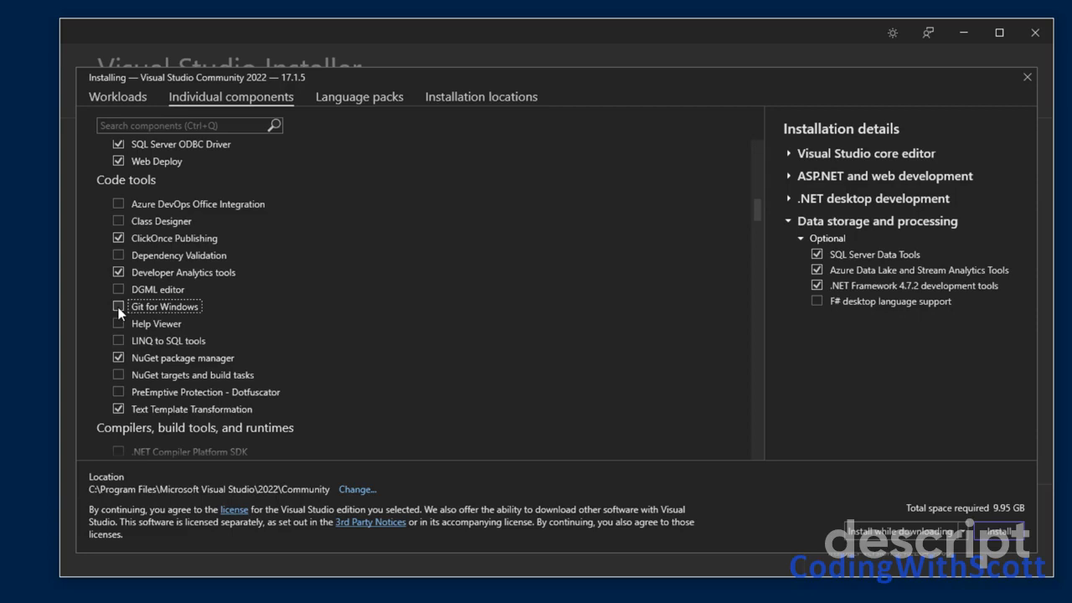
Step: Tick Git for Windows under Code tools, raising the total to 10.27 GB
{"action": "left_click", "coordinate": [118, 306]}
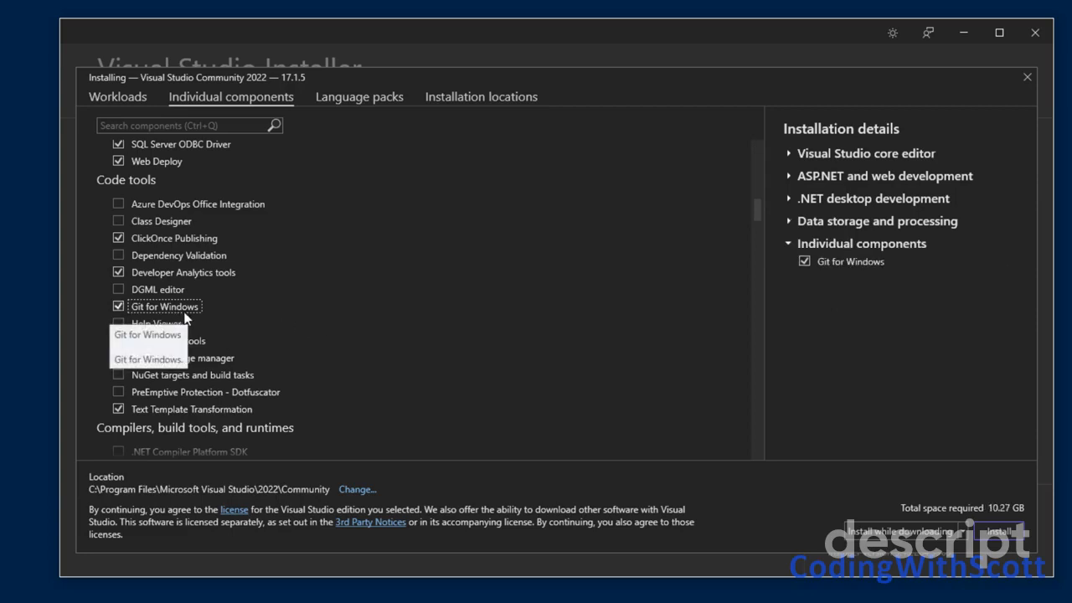
{"action": "scroll", "scroll_direction": "down", "scroll_amount": 3}
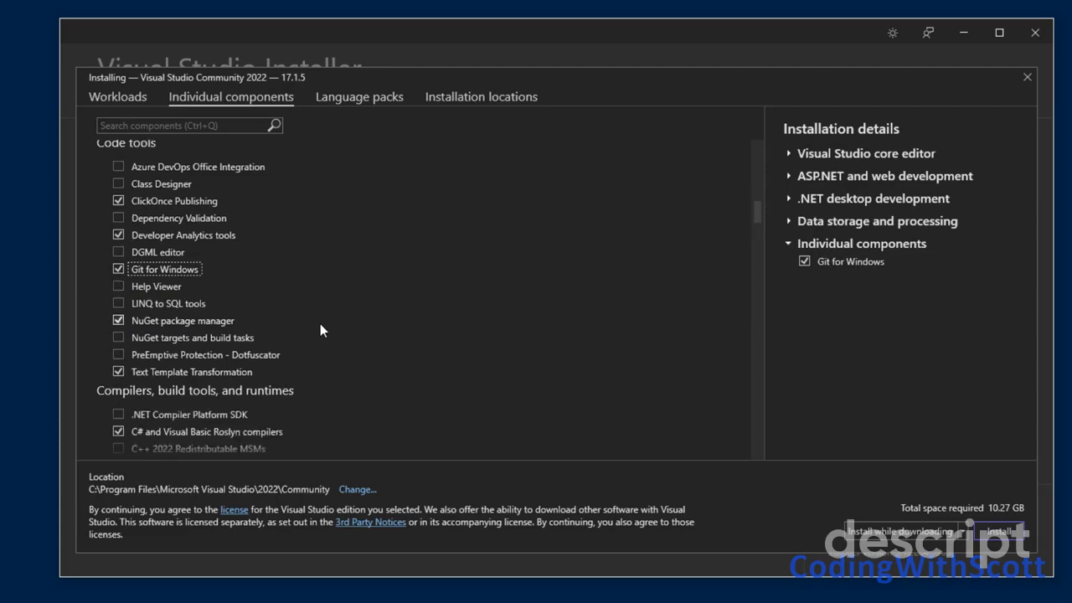
{"action": "scroll", "scroll_direction": "down", "scroll_amount": 3}
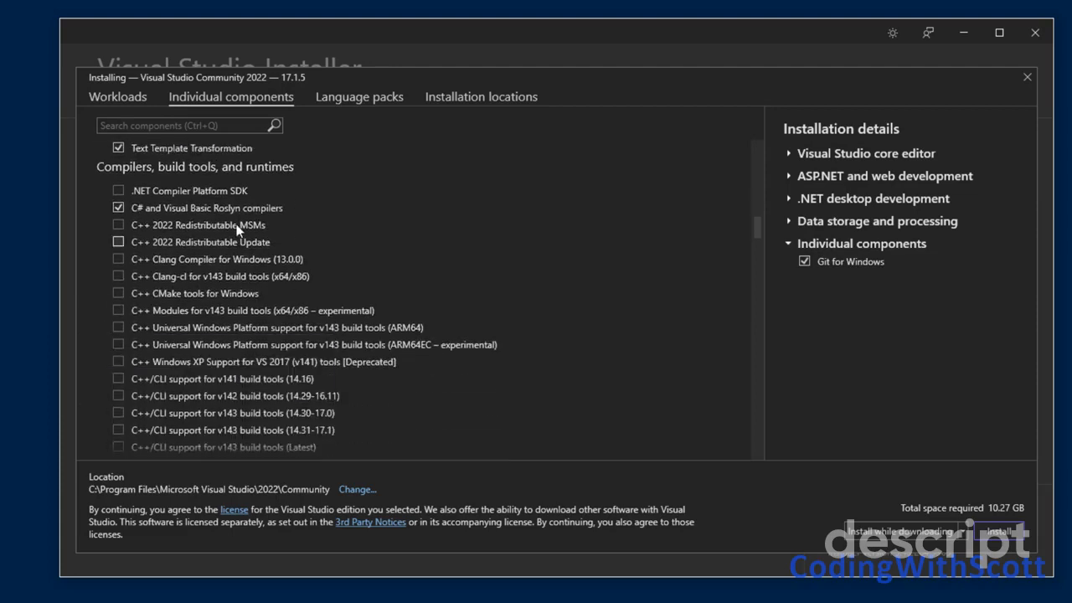
{"action": "scroll", "scroll_direction": "down", "scroll_amount": 3}
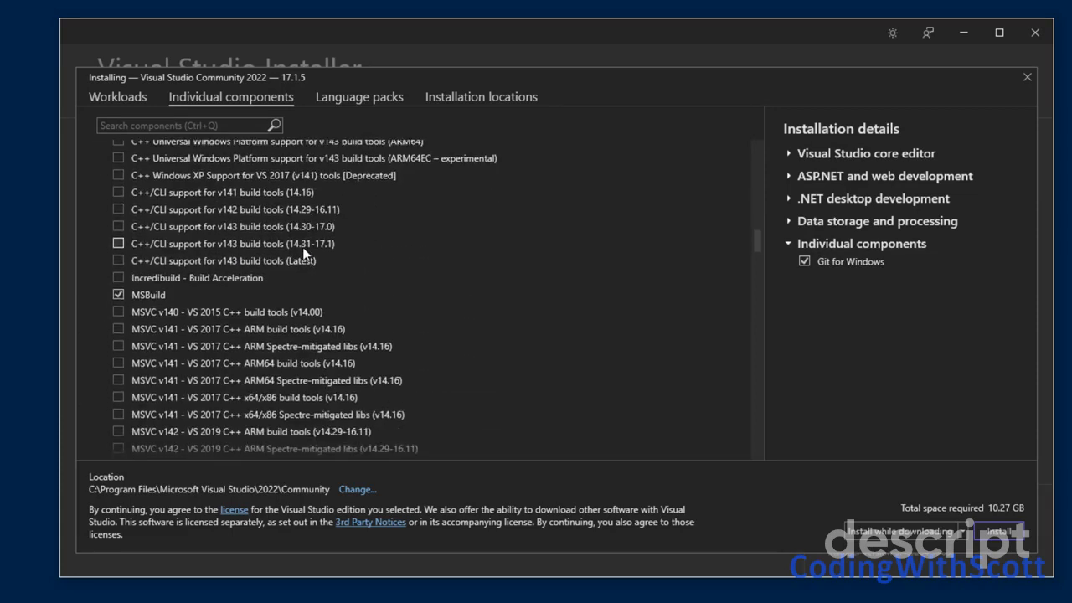
{"action": "scroll", "scroll_direction": "down", "scroll_amount": 3}
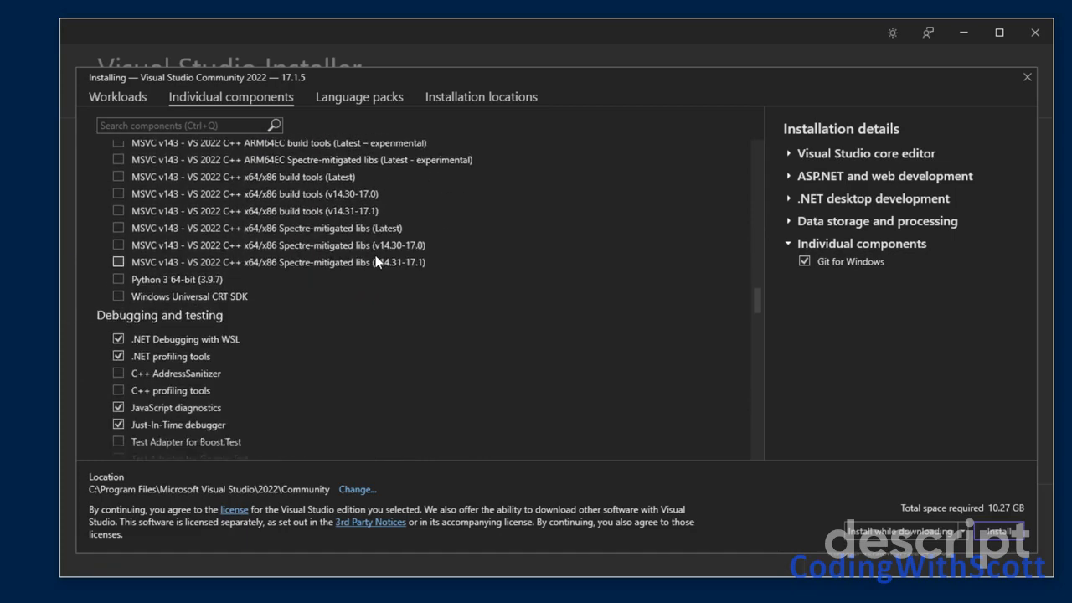
{"action": "scroll", "scroll_direction": "down", "scroll_amount": 3}
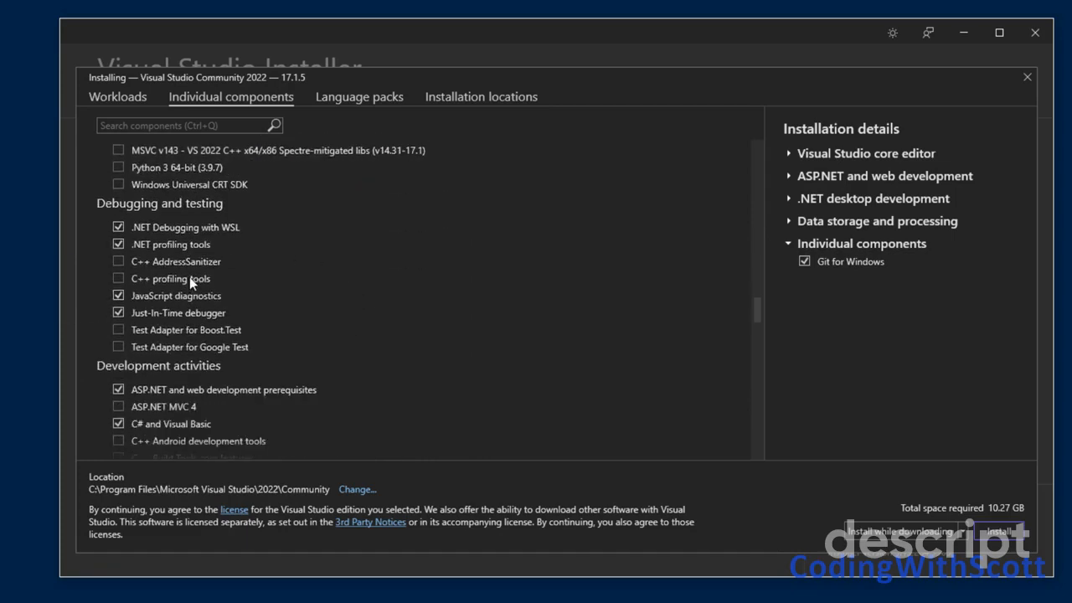
{"action": "scroll", "scroll_direction": "down", "scroll_amount": 3}
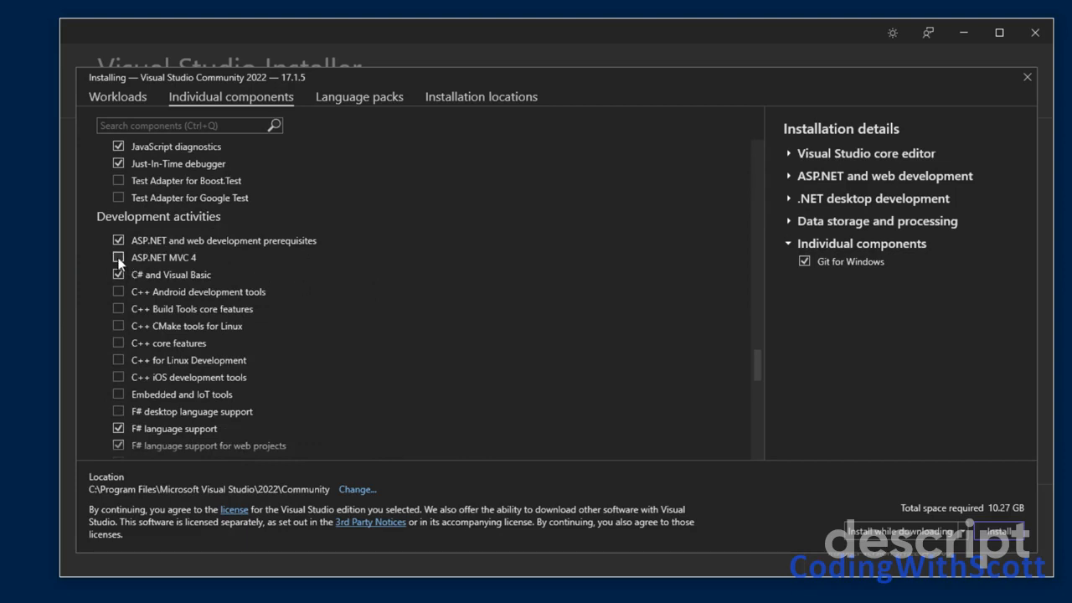
{"action": "left_click", "coordinate": [118, 257]}
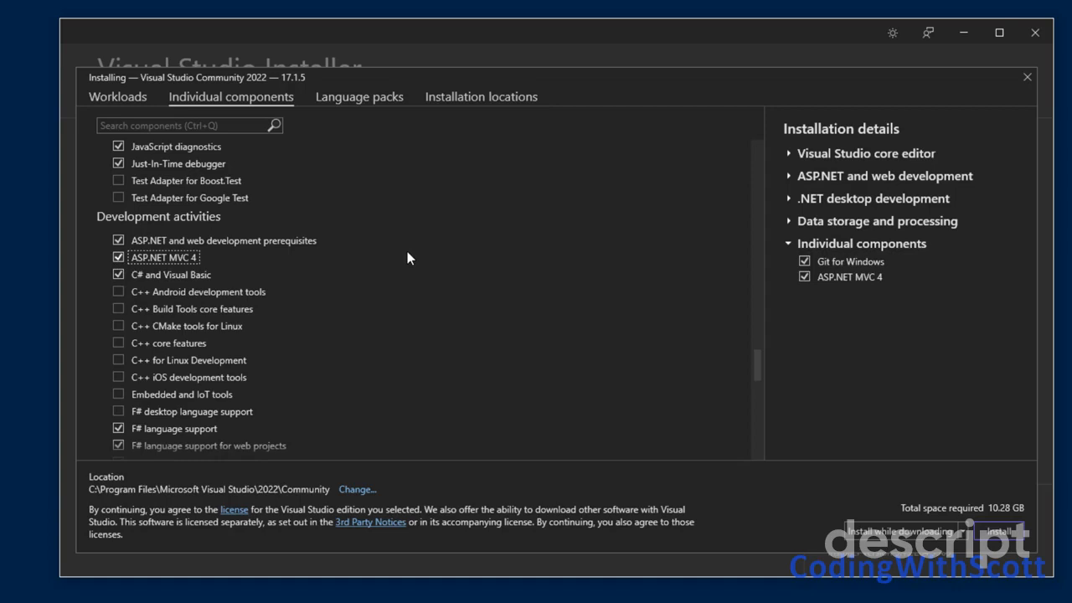
{"action": "scroll", "scroll_direction": "down", "scroll_amount": 3}
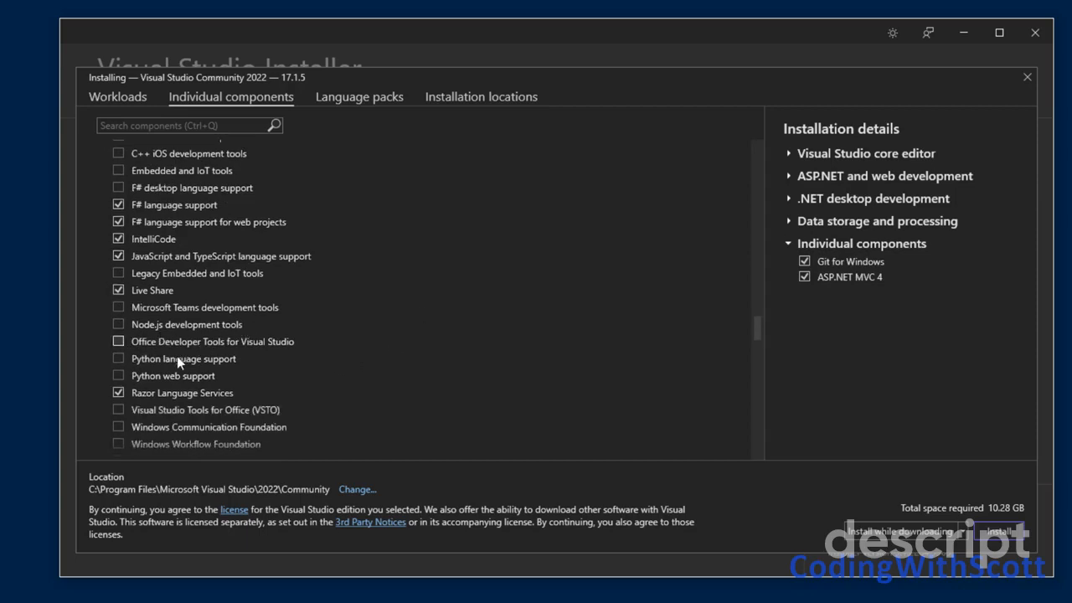
{"action": "mouse_move", "coordinate": [393, 353]}
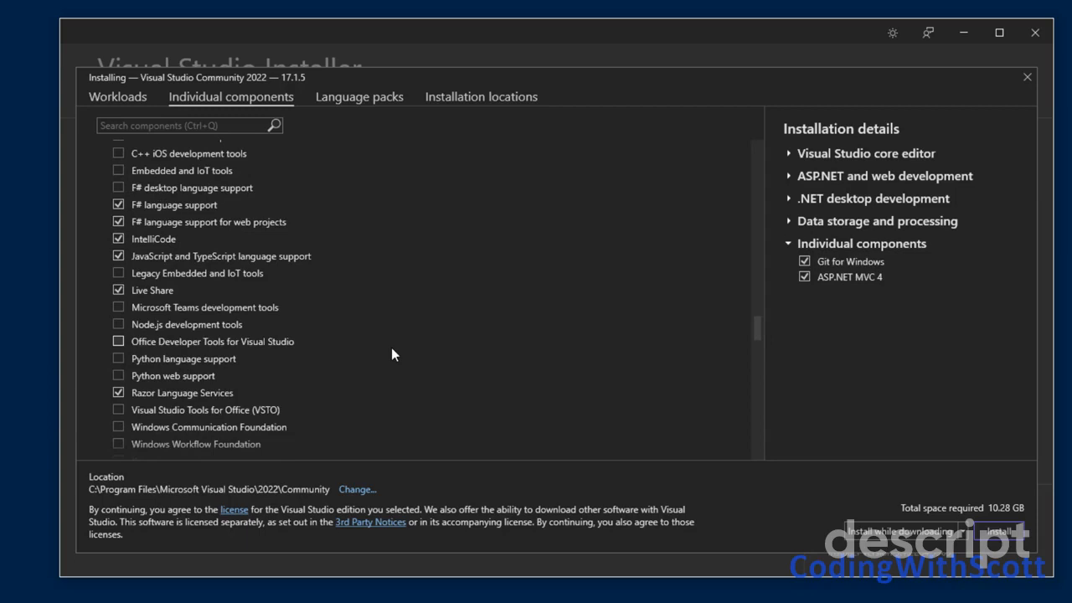
{"action": "scroll", "scroll_direction": "down", "scroll_amount": 3}
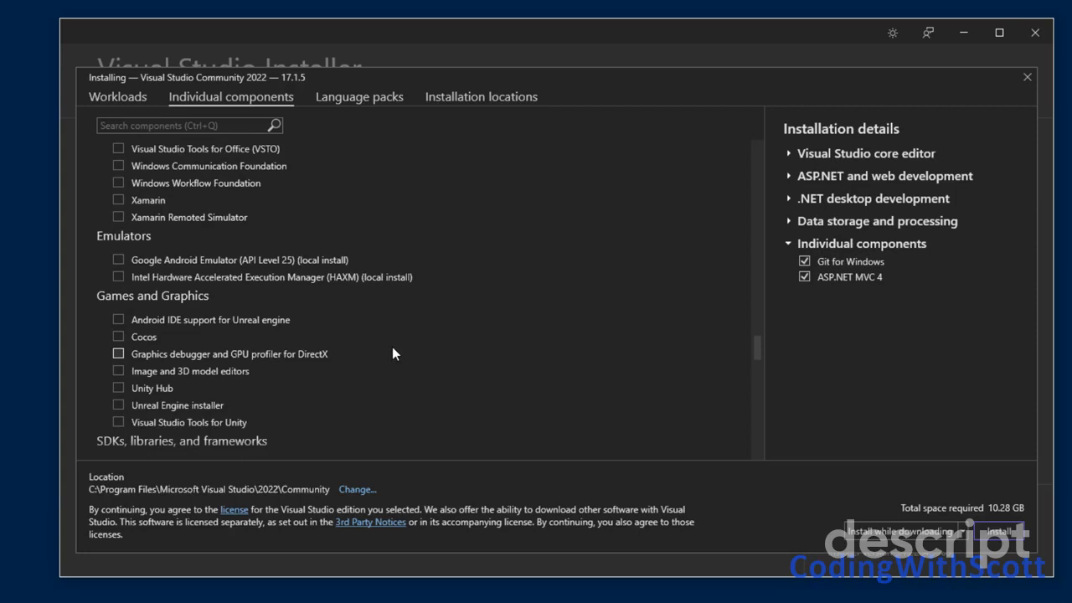
{"action": "mouse_move", "coordinate": [175, 405]}
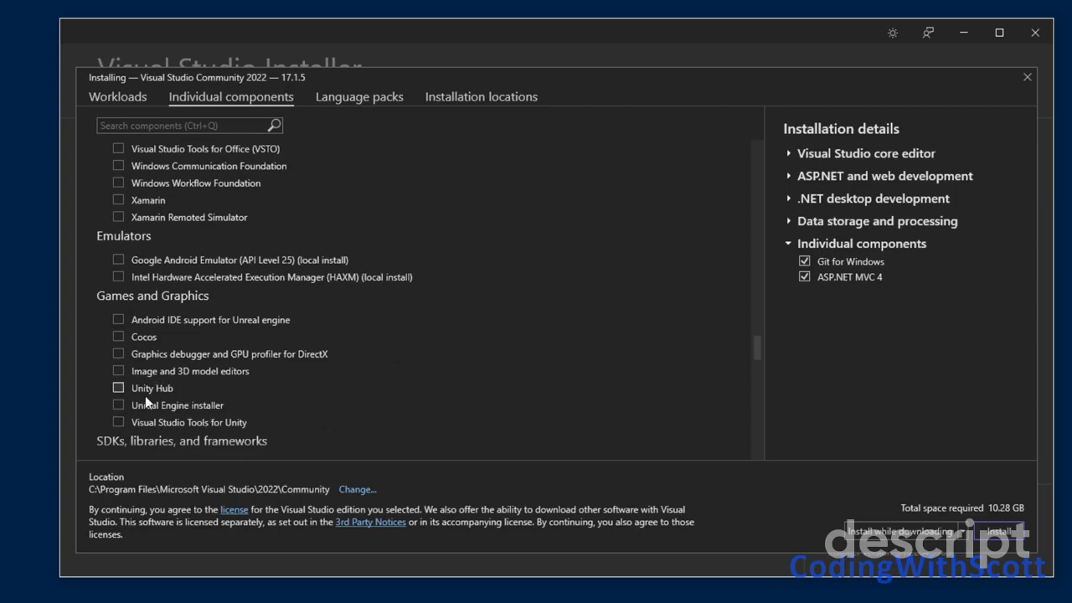
{"action": "scroll", "scroll_direction": "down", "scroll_amount": 3}
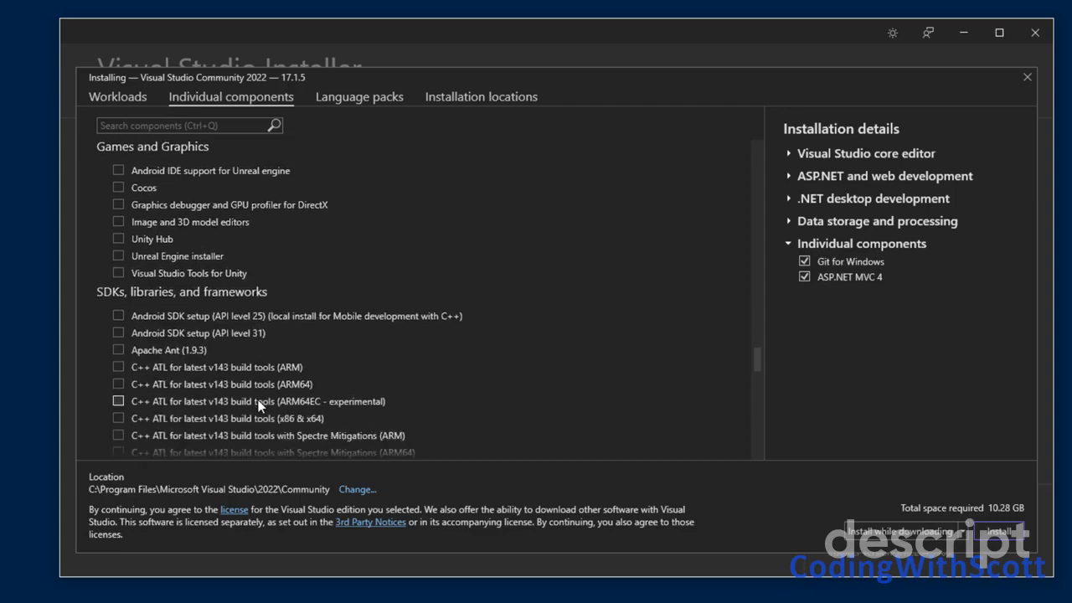
{"action": "scroll", "scroll_direction": "down", "scroll_amount": 3}
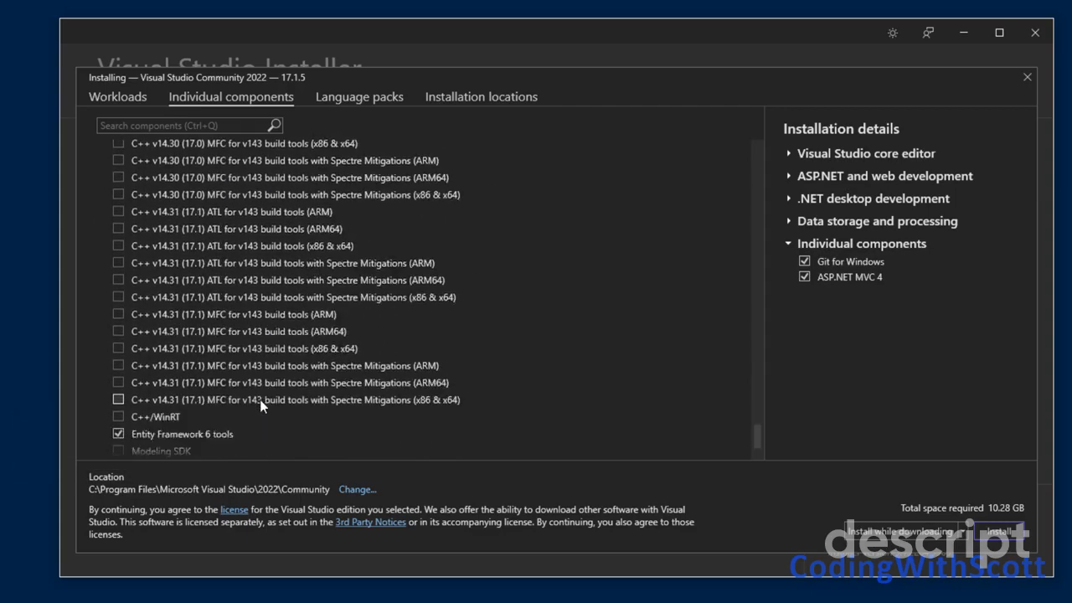
{"action": "scroll", "scroll_direction": "down", "scroll_amount": 3}
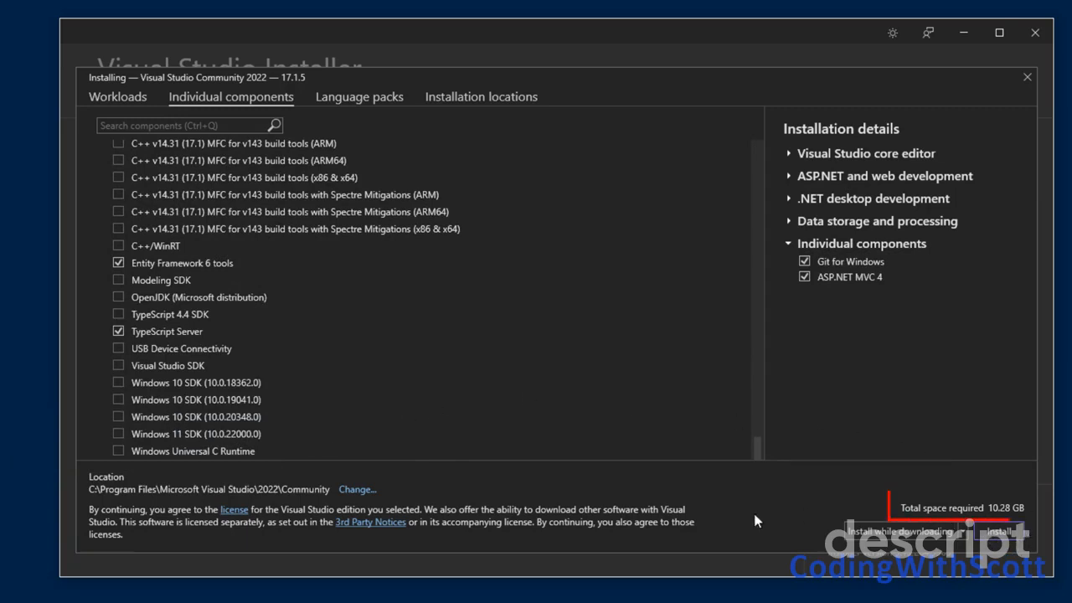
{"action": "mouse_move", "coordinate": [994, 523]}
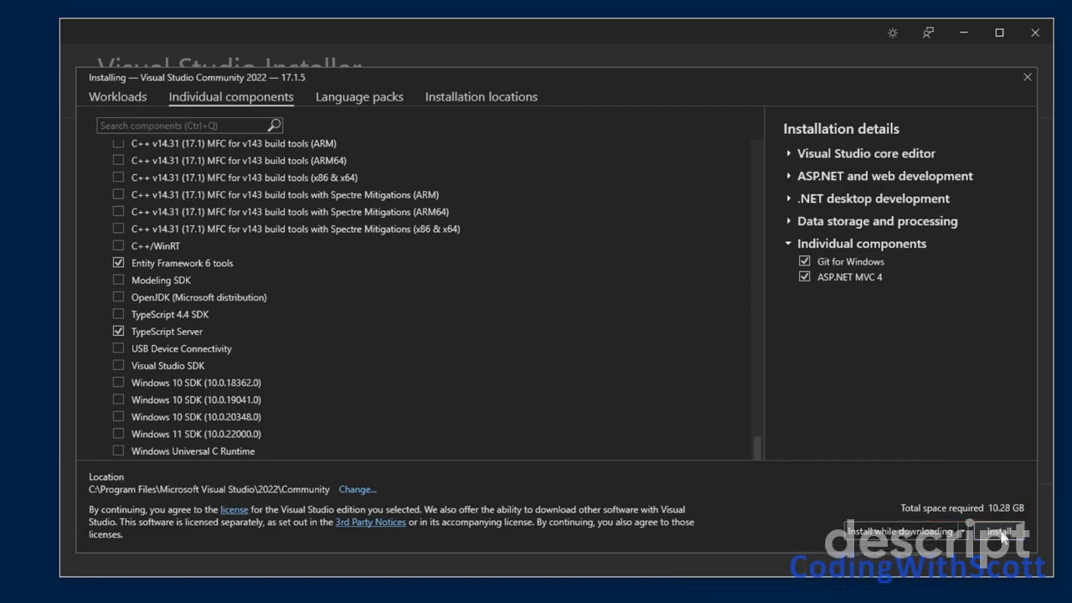
Step: Start installing Visual Studio Community 2022 with the selected workloads and components
{"action": "left_click", "coordinate": [998, 531]}
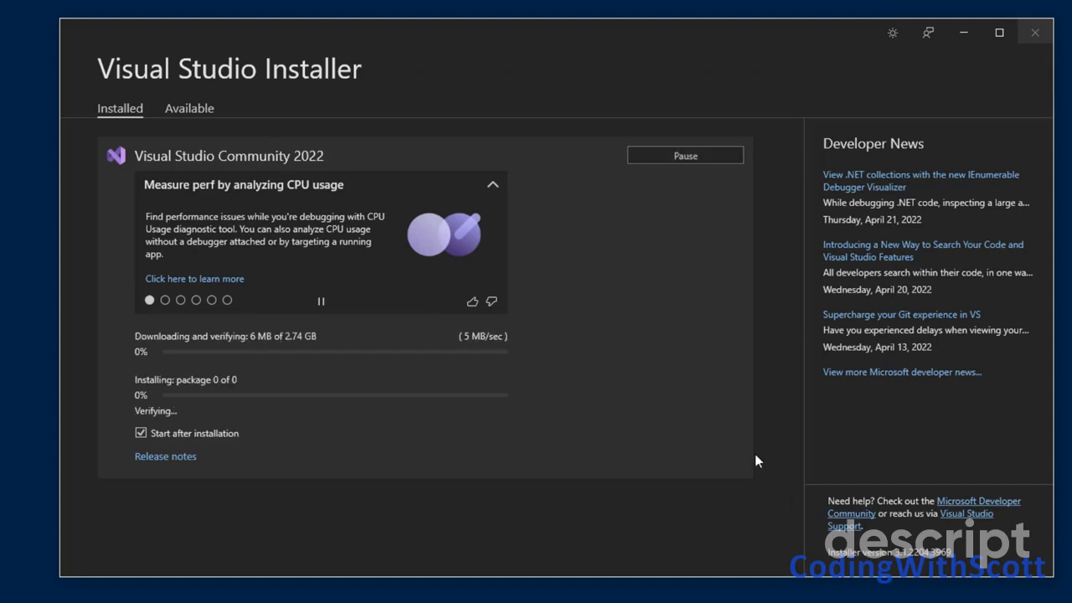
{"action": "mouse_move", "coordinate": [653, 276]}
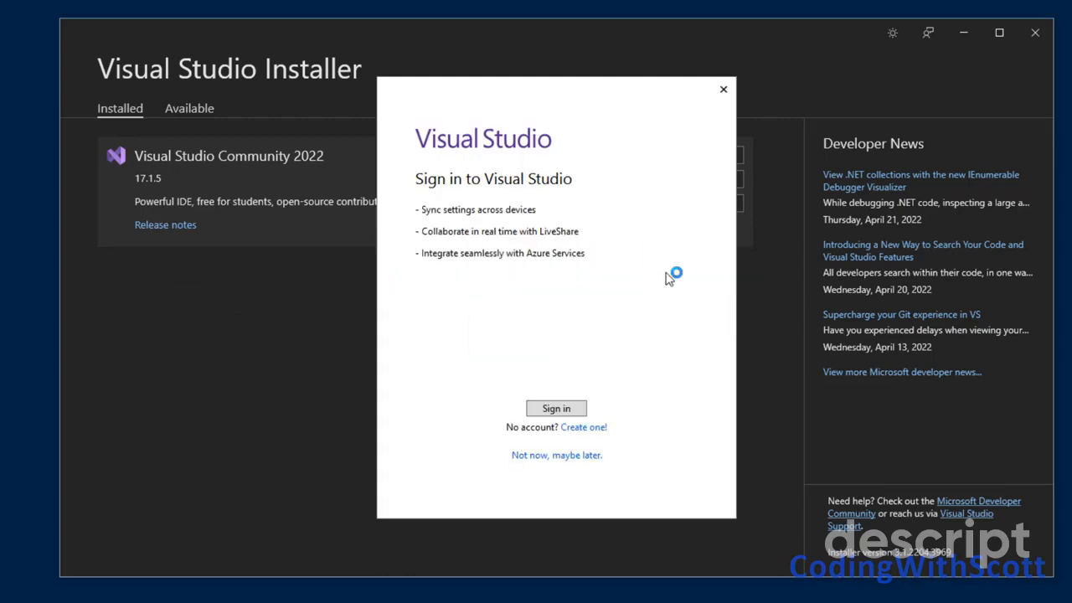
{"action": "mouse_move", "coordinate": [498, 218]}
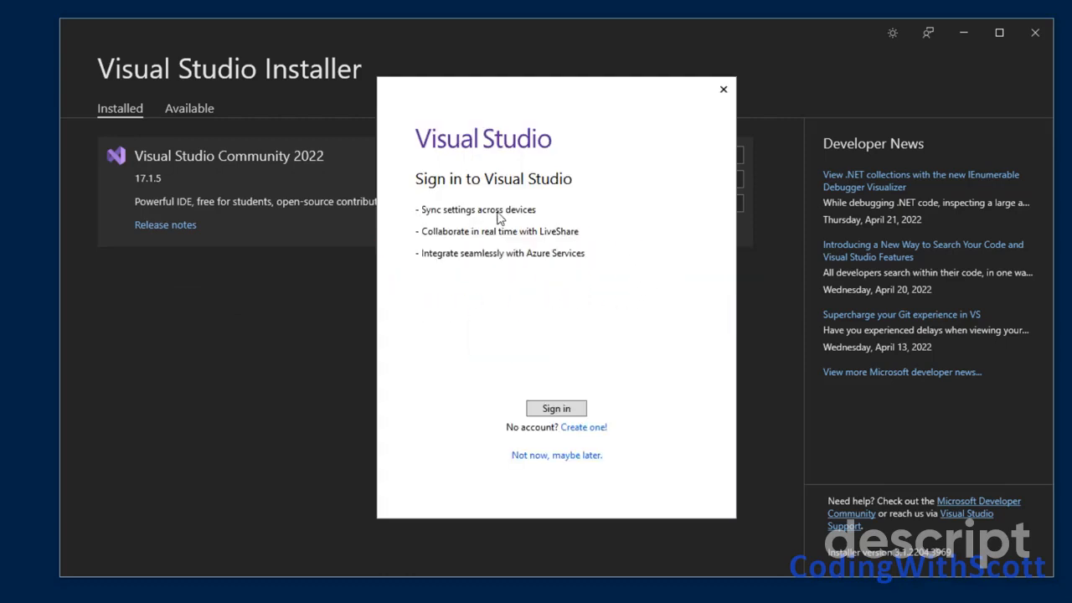
{"action": "mouse_move", "coordinate": [555, 224]}
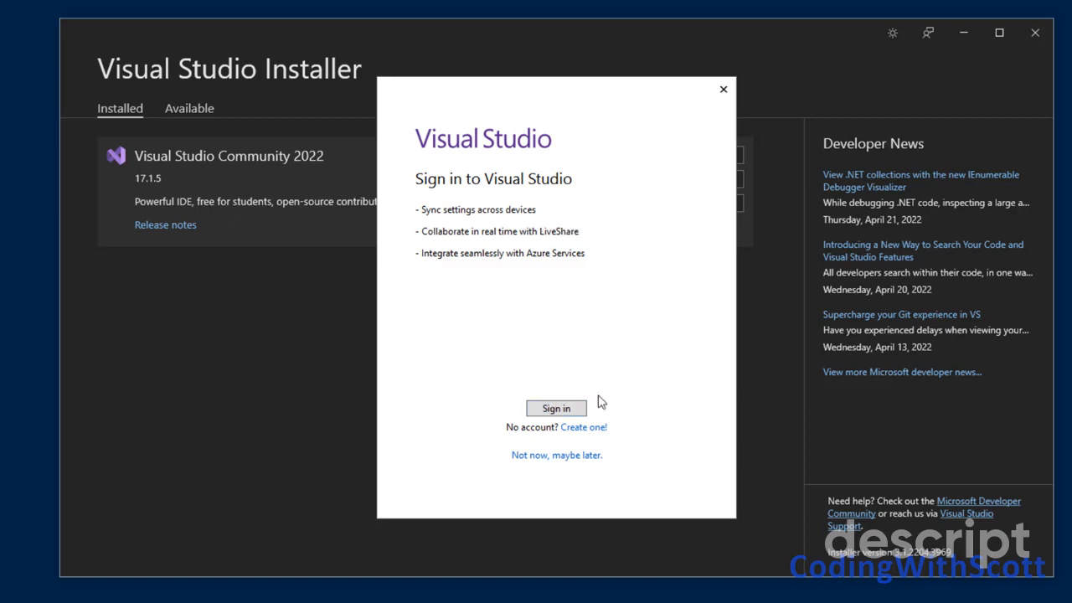
{"action": "mouse_move", "coordinate": [556, 410]}
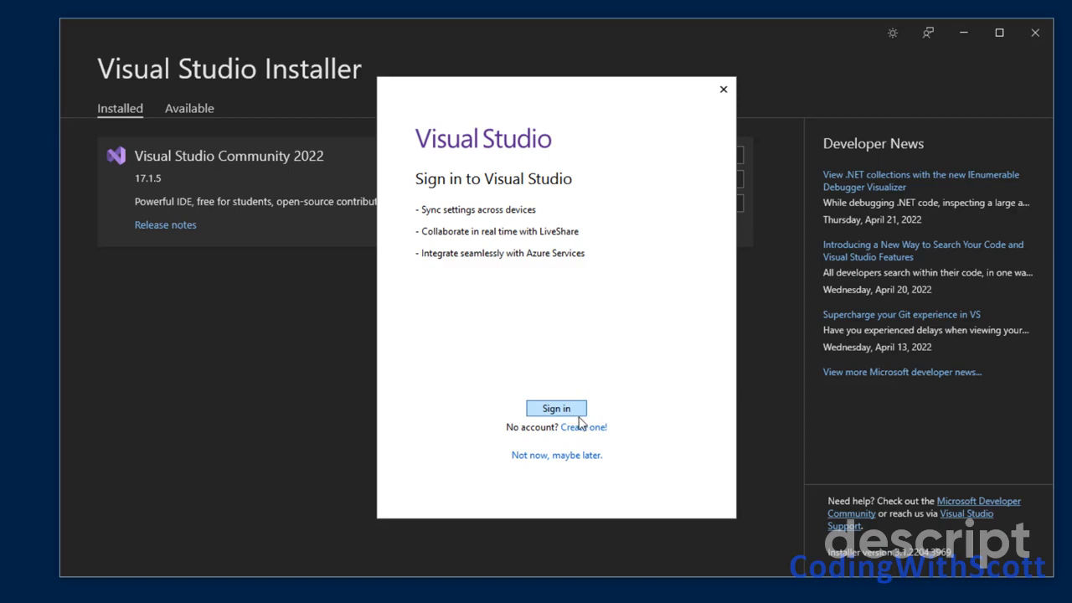
{"action": "mouse_move", "coordinate": [556, 455]}
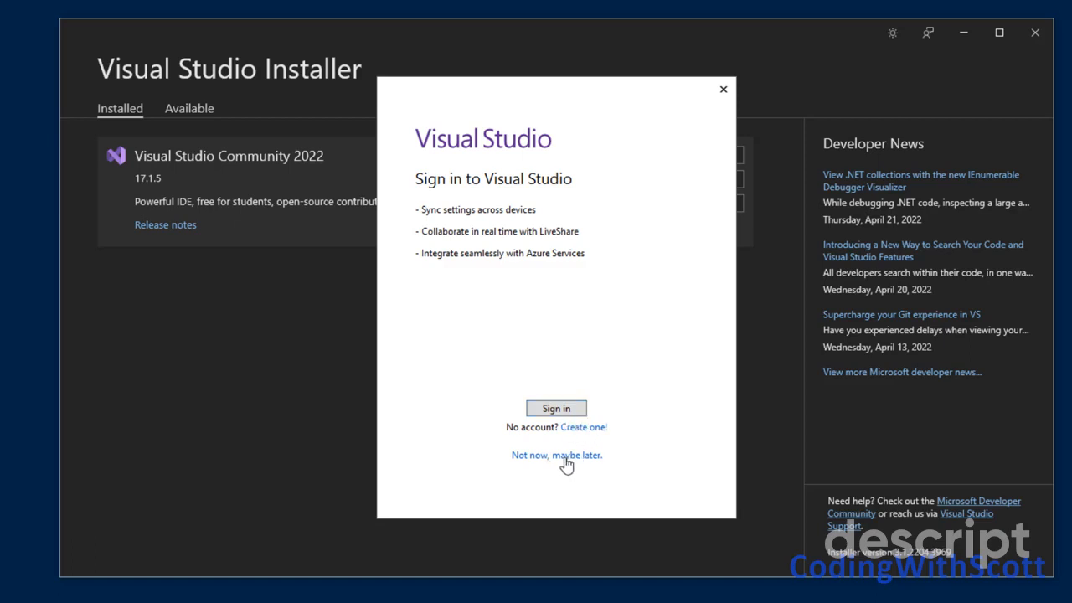
Step: Skip Visual Studio sign-in with 'Not now, maybe later.'
{"action": "left_click", "coordinate": [556, 455]}
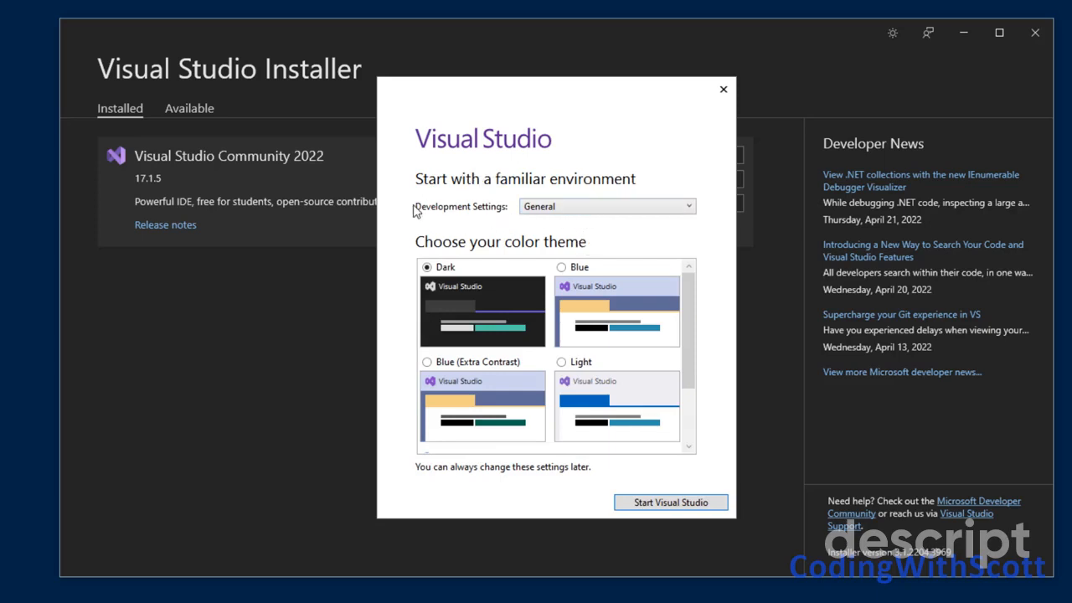
Step: Choose Visual C# development settings with the Dark theme and start Visual Studio
{"action": "left_click", "coordinate": [605, 206]}
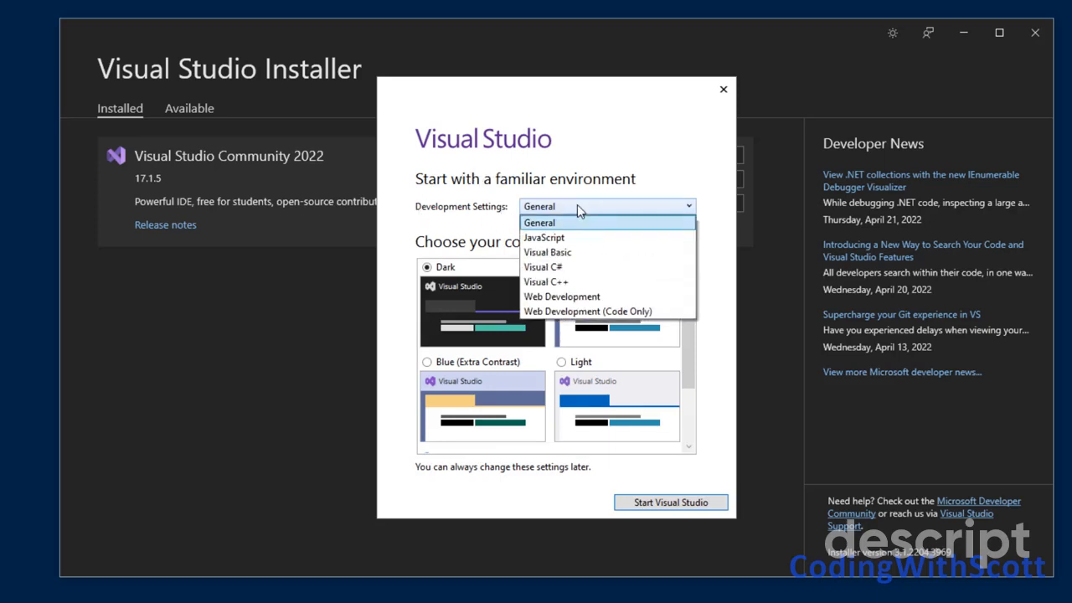
{"action": "mouse_move", "coordinate": [569, 267]}
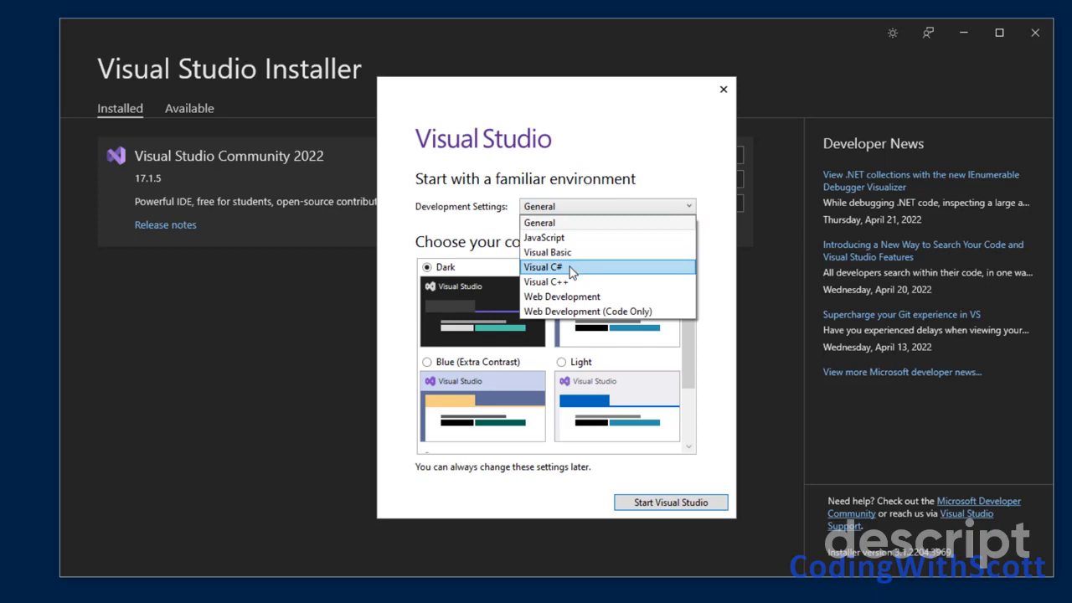
{"action": "mouse_move", "coordinate": [587, 311]}
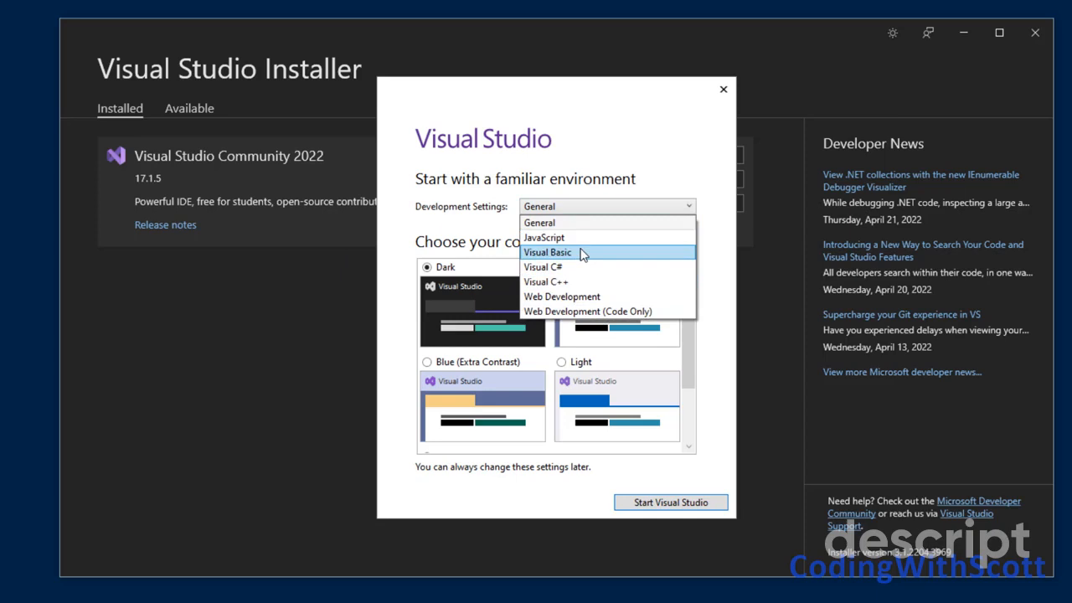
{"action": "left_click", "coordinate": [544, 266]}
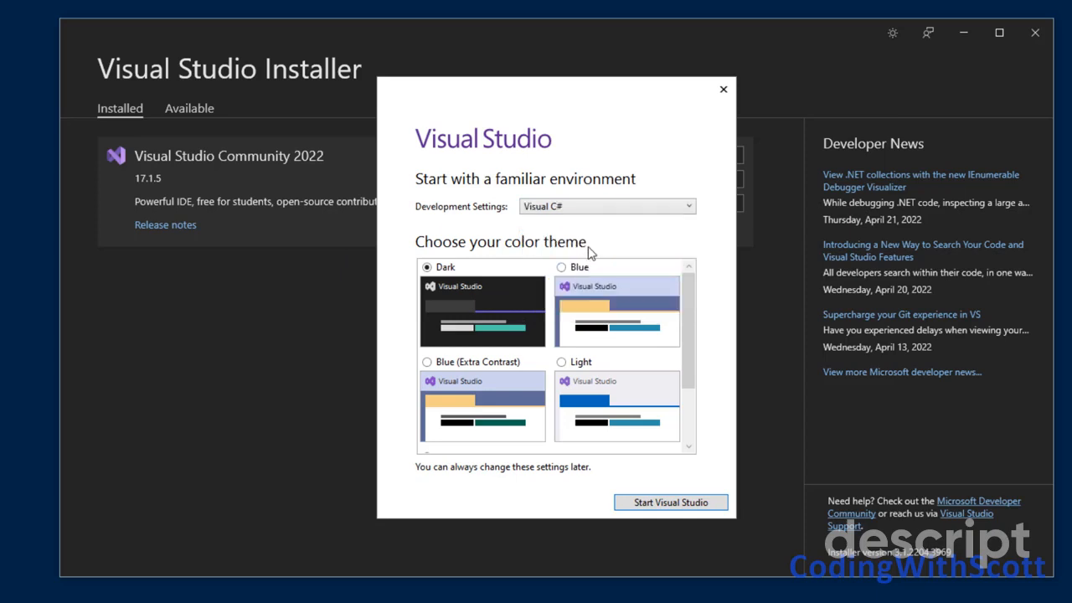
{"action": "mouse_move", "coordinate": [434, 287]}
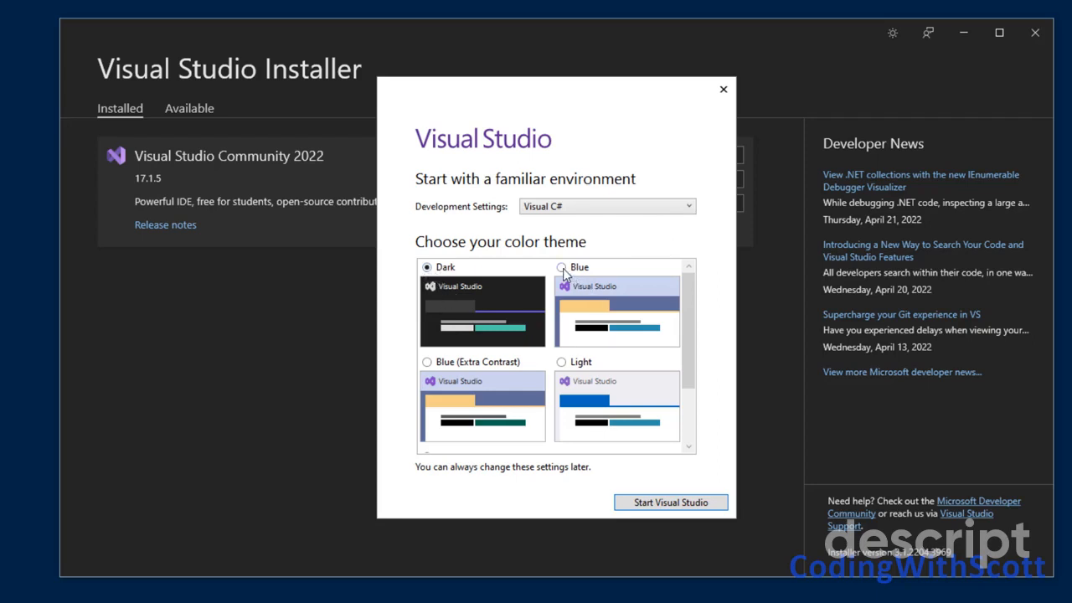
{"action": "left_click", "coordinate": [561, 266]}
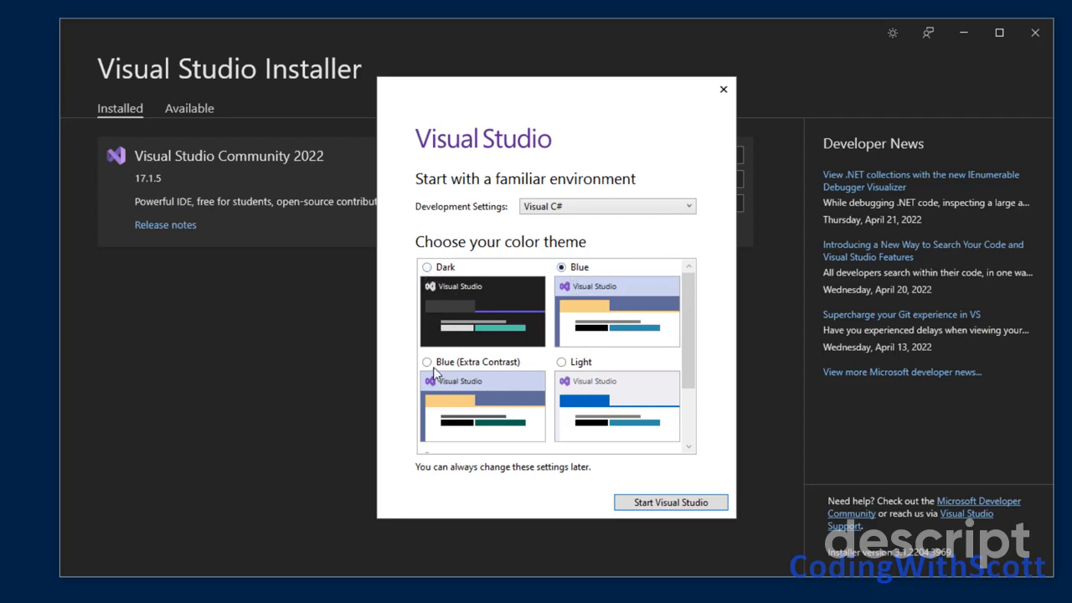
{"action": "scroll", "scroll_direction": "down", "scroll_amount": 3}
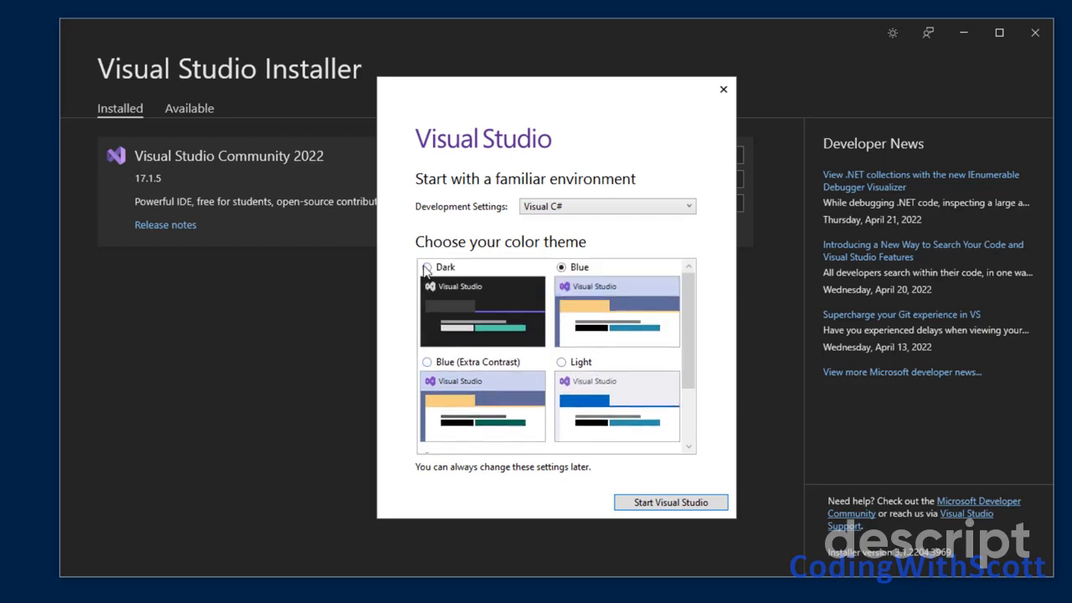
{"action": "left_click", "coordinate": [427, 266]}
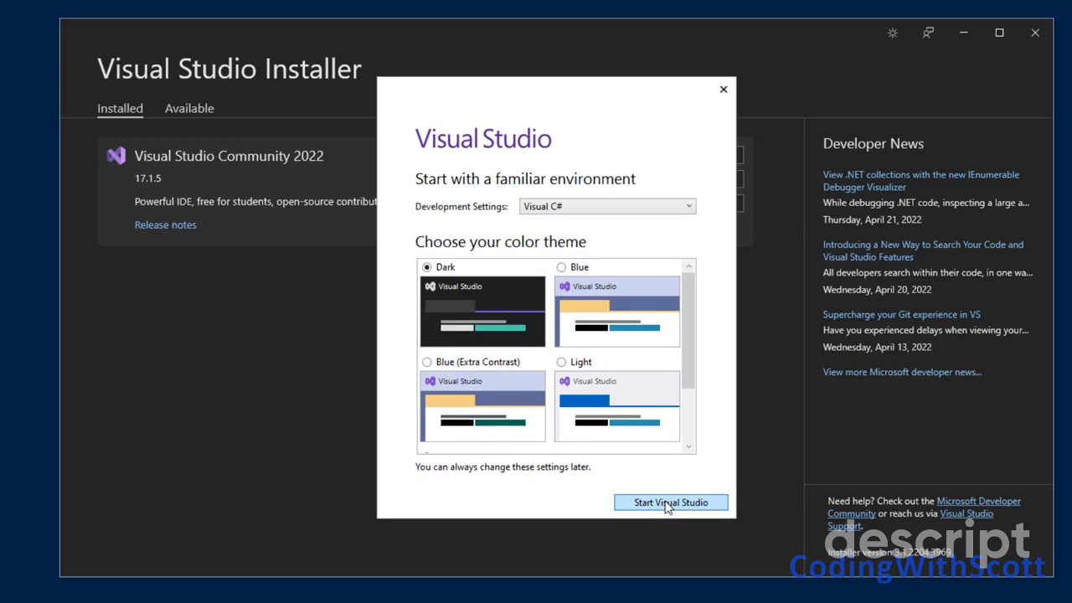
{"action": "left_click", "coordinate": [670, 502]}
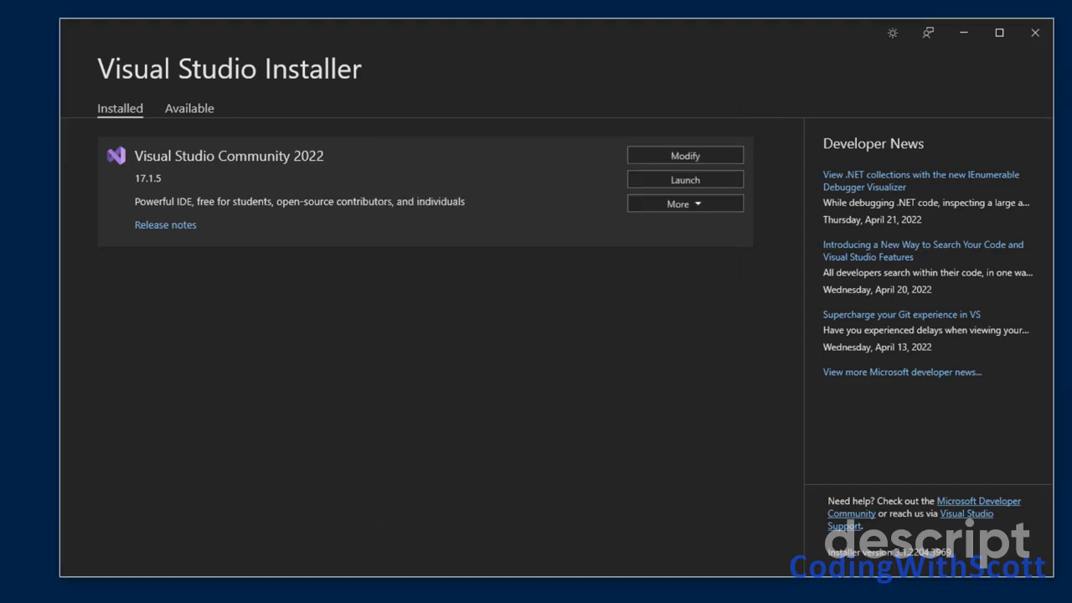
Step: Open the 'Create a new project' template list from the Visual Studio start window
{"action": "left_click", "coordinate": [684, 179]}
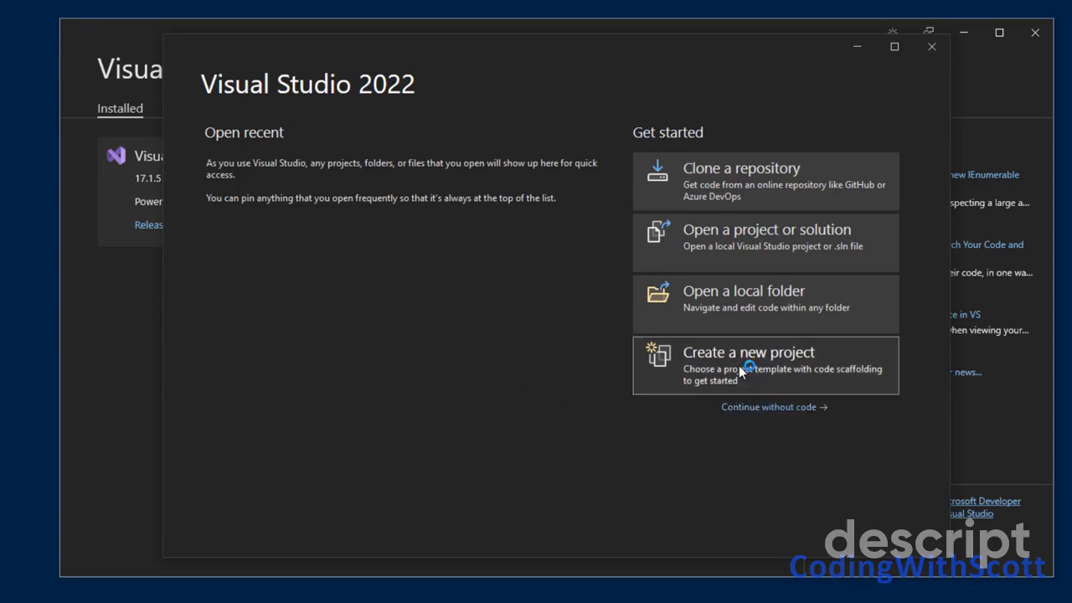
{"action": "left_click", "coordinate": [747, 365]}
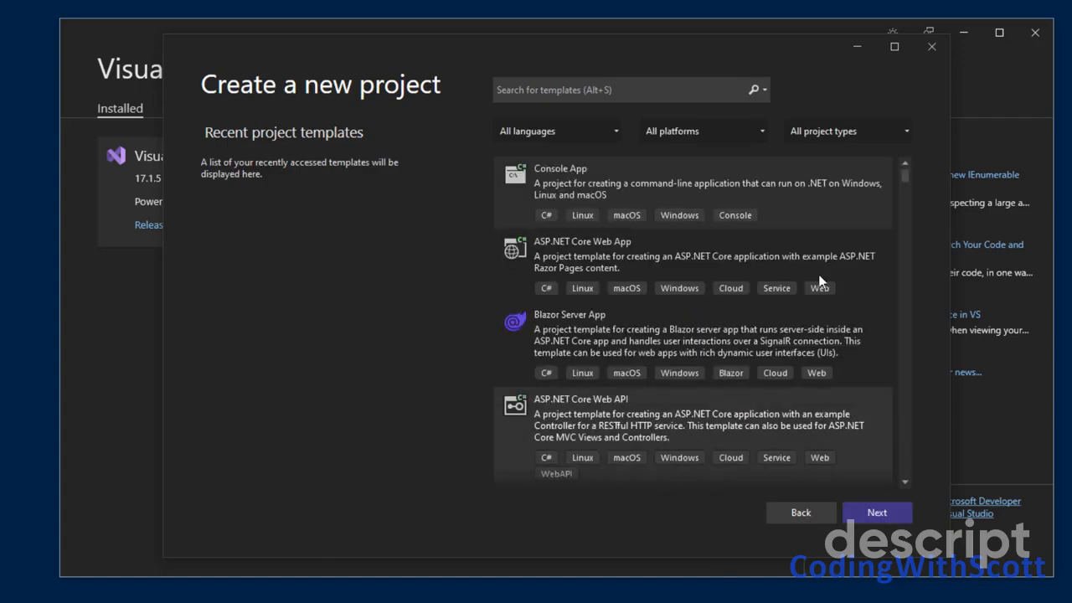
{"action": "mouse_move", "coordinate": [753, 350]}
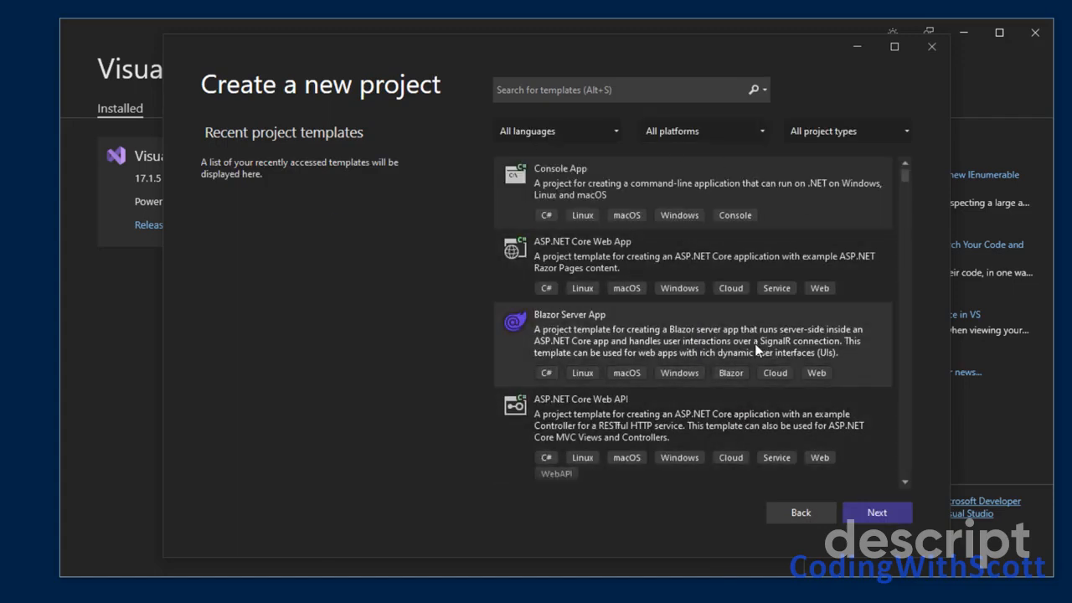
{"action": "mouse_move", "coordinate": [601, 335]}
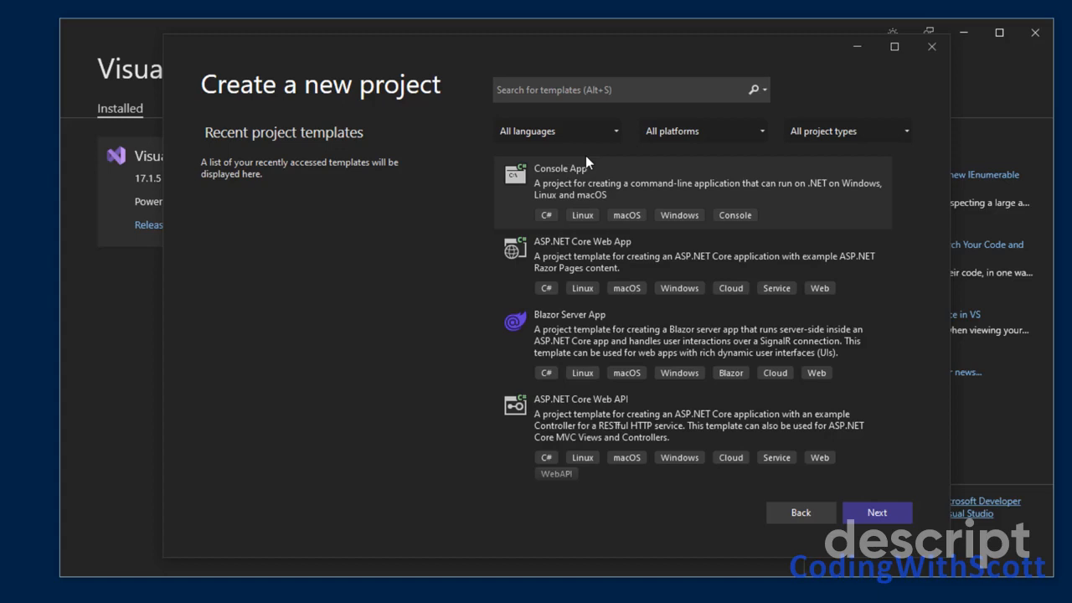
{"action": "mouse_move", "coordinate": [586, 164]}
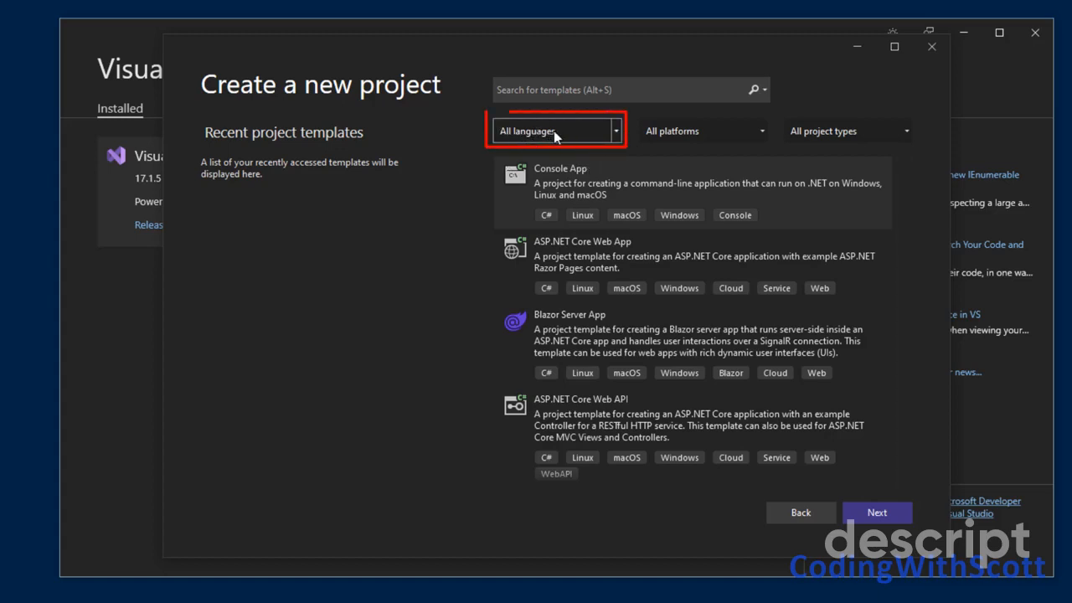
Step: Filter templates to C#, search 'WP', and select the WPF Application template
{"action": "left_click", "coordinate": [555, 130]}
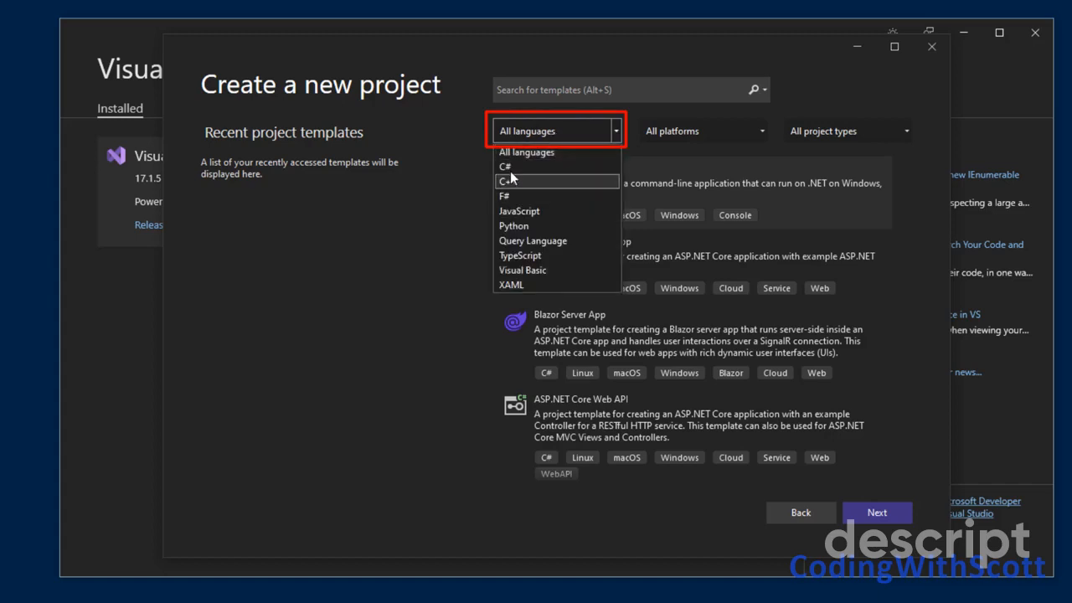
{"action": "left_click", "coordinate": [505, 180]}
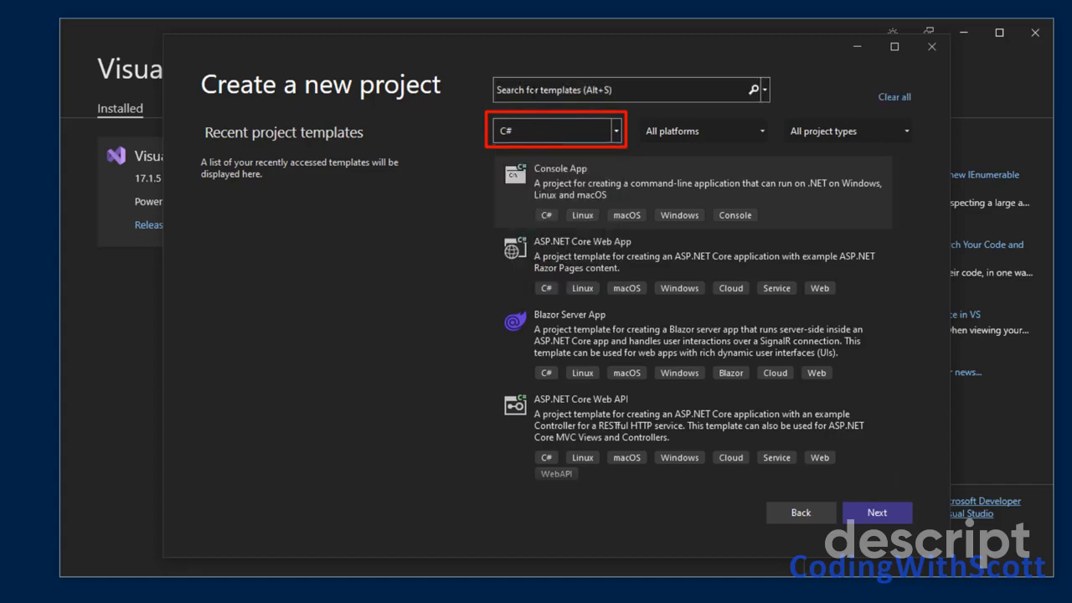
{"action": "left_click", "coordinate": [624, 89]}
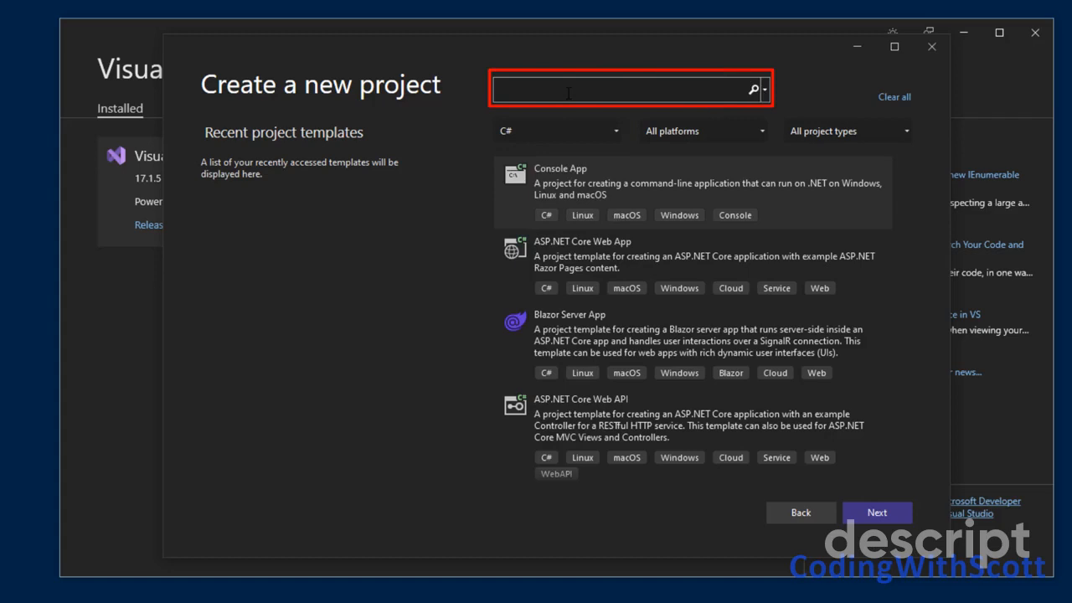
{"action": "type", "text": "WPF"}
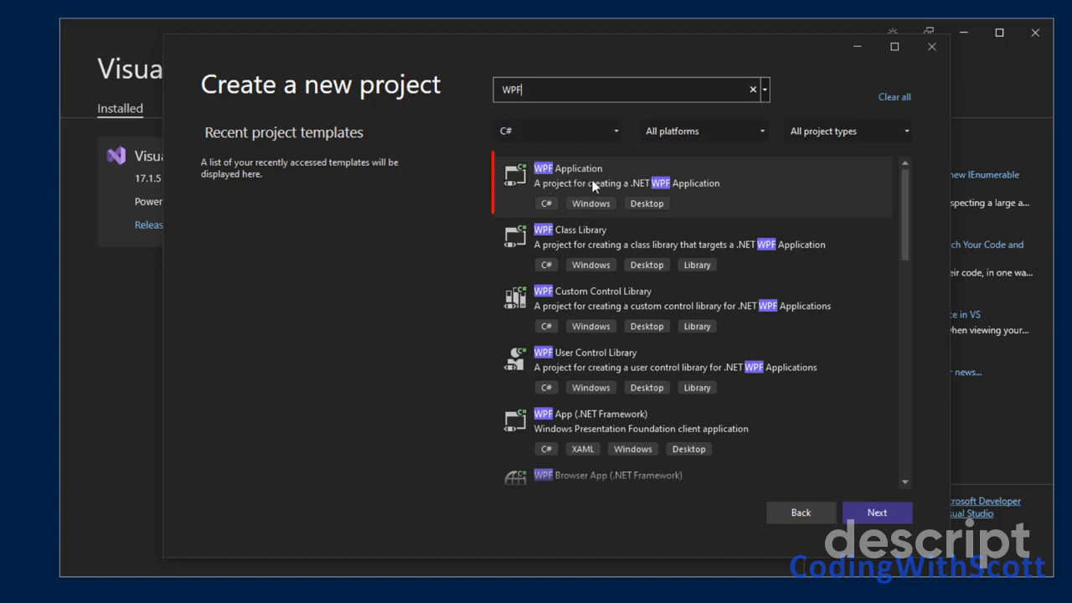
{"action": "left_click", "coordinate": [607, 182]}
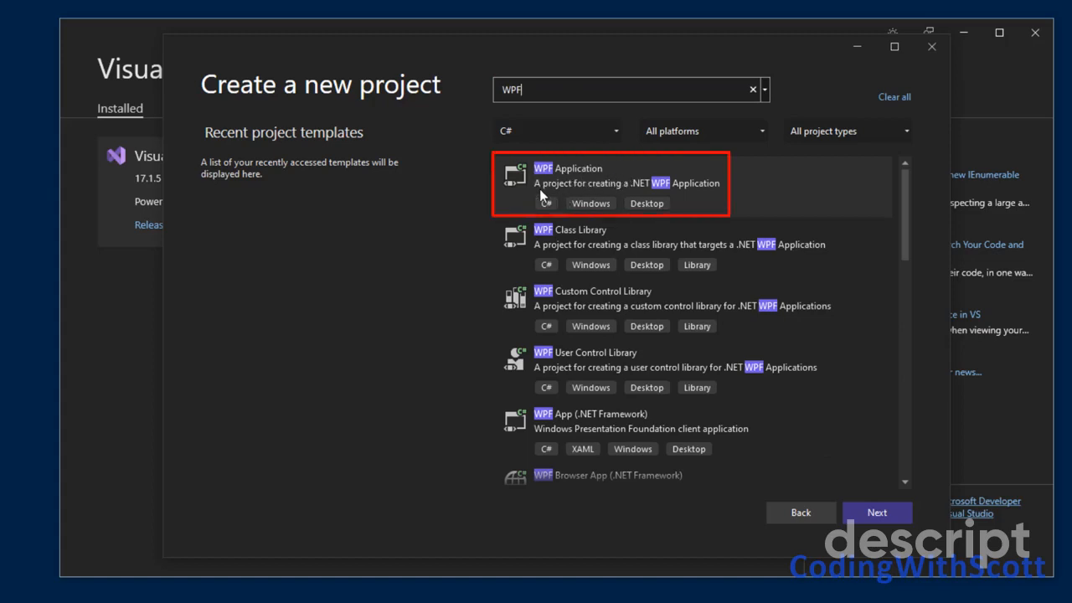
{"action": "mouse_move", "coordinate": [636, 195]}
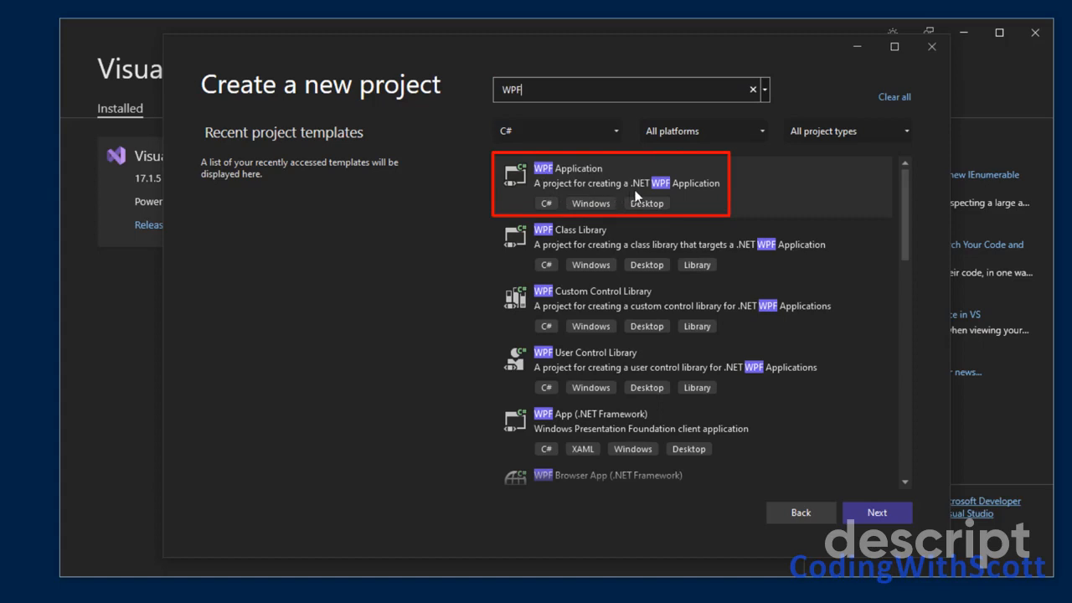
{"action": "mouse_move", "coordinate": [722, 197]}
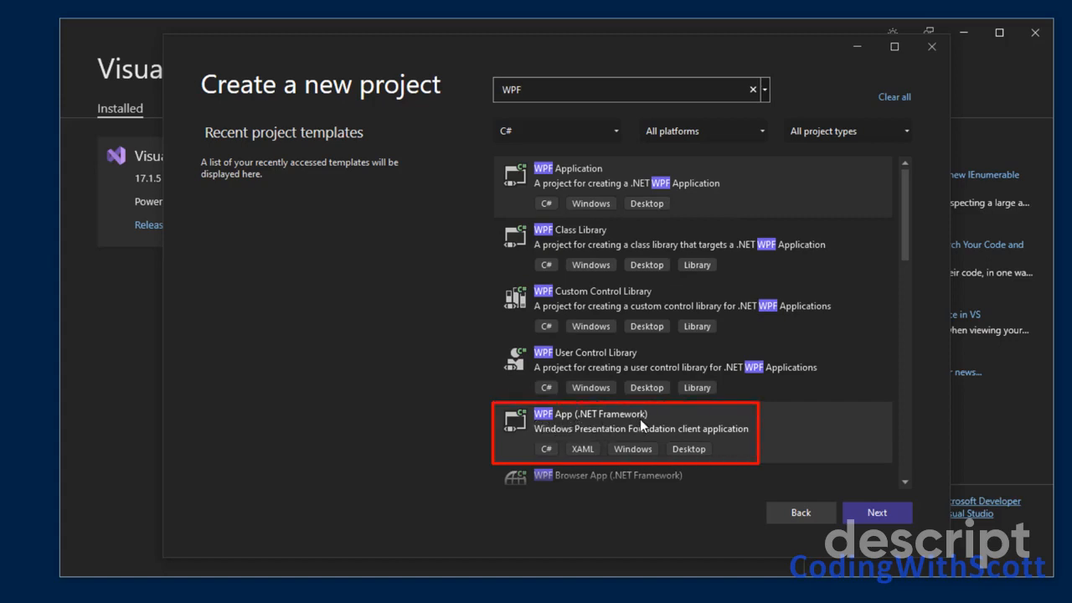
{"action": "mouse_move", "coordinate": [595, 434]}
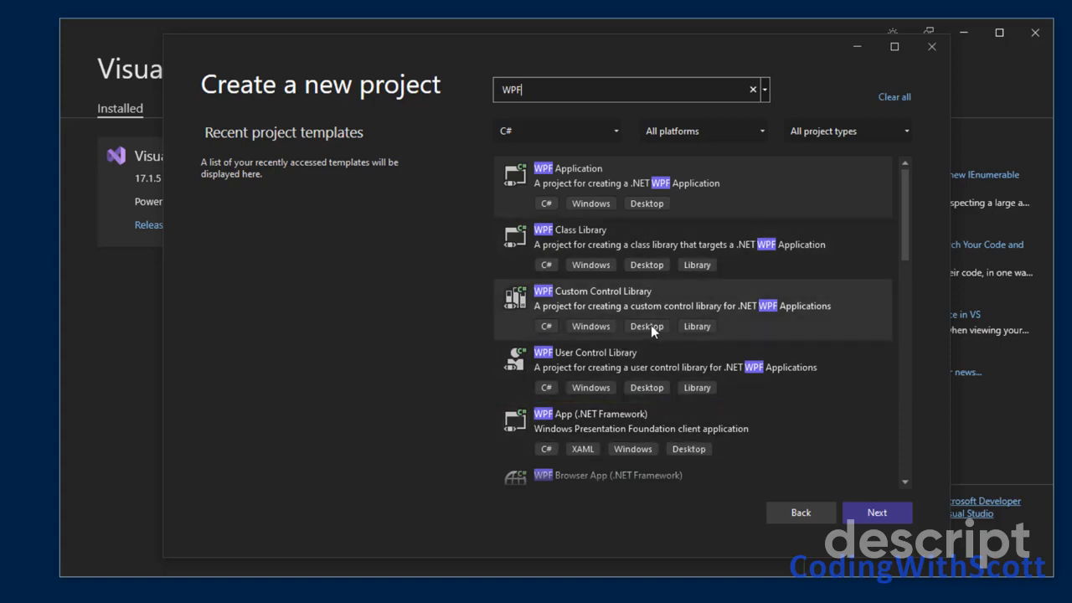
{"action": "mouse_move", "coordinate": [647, 326]}
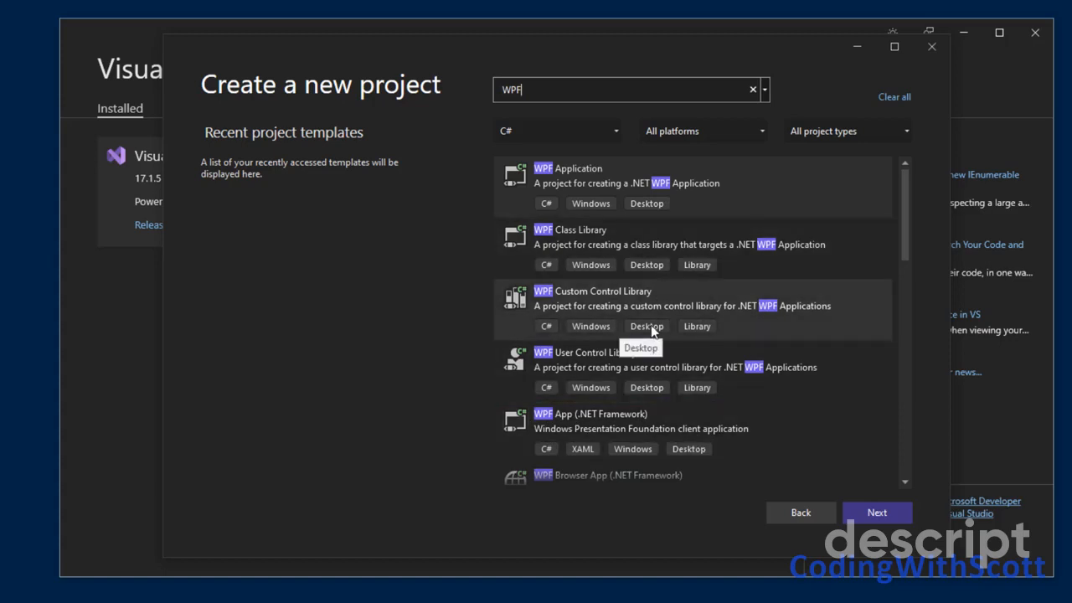
{"action": "mouse_move", "coordinate": [649, 400]}
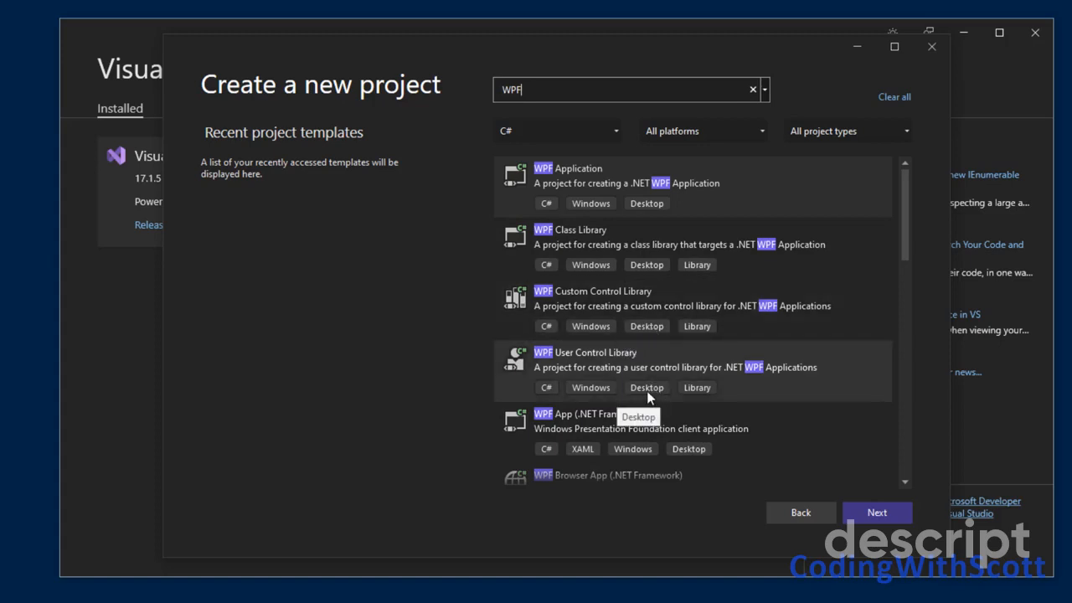
{"action": "mouse_move", "coordinate": [653, 360]}
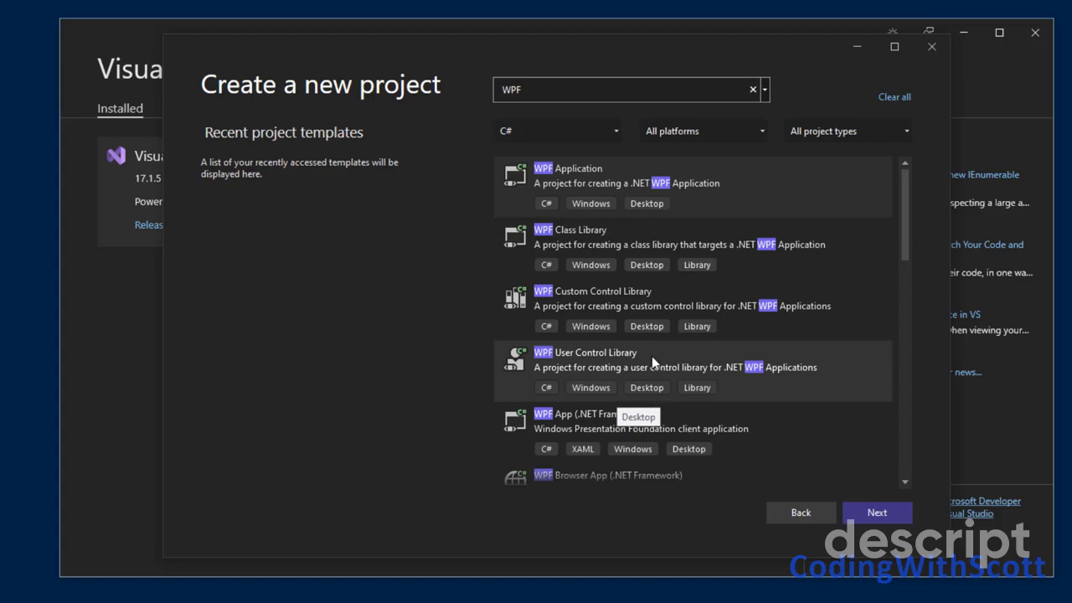
{"action": "mouse_move", "coordinate": [544, 428]}
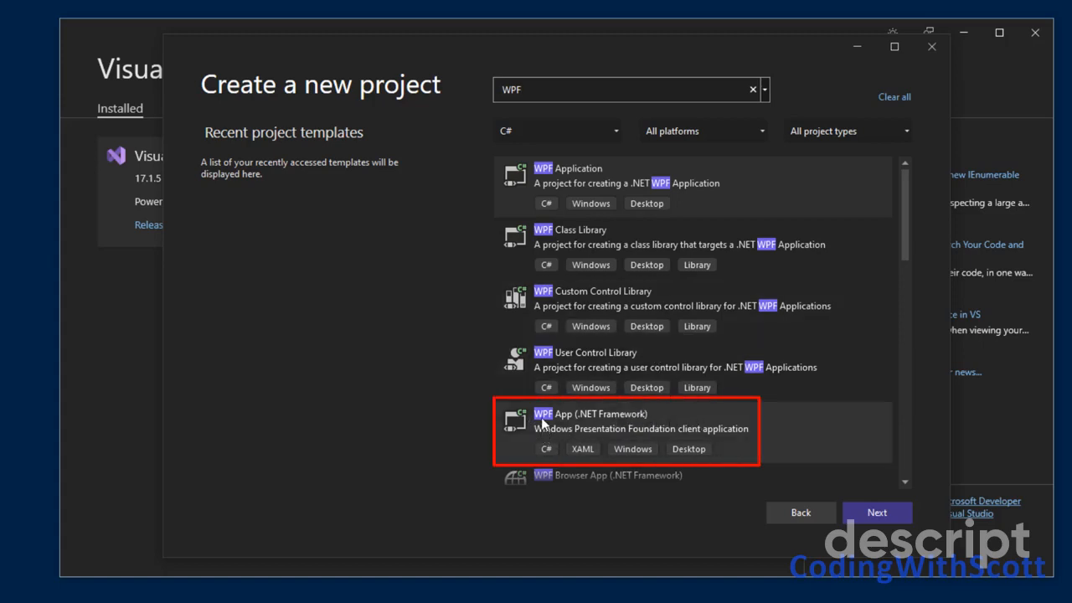
{"action": "mouse_move", "coordinate": [649, 431]}
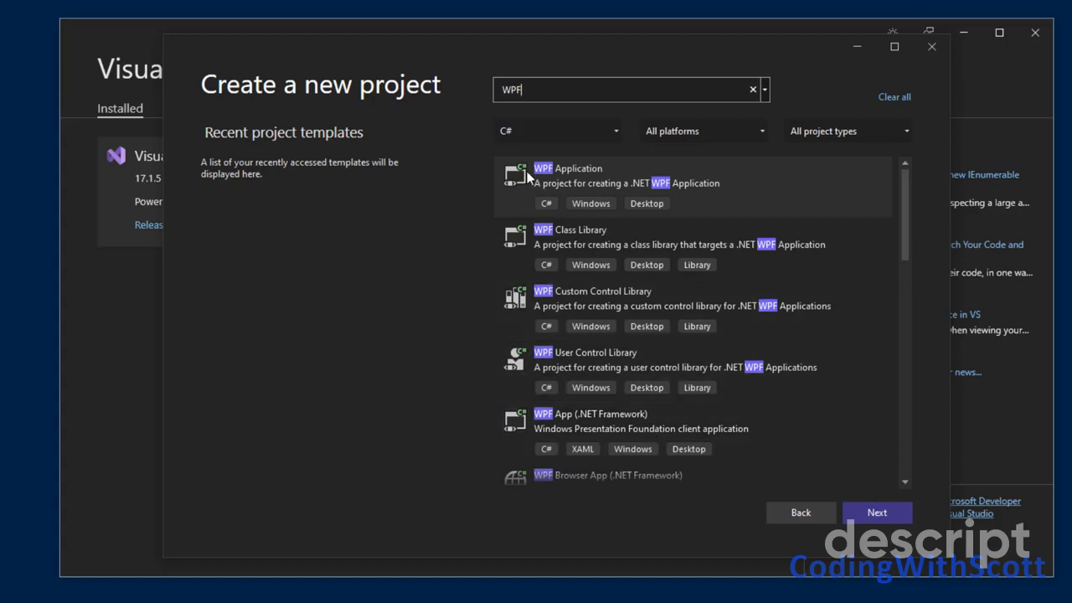
{"action": "left_click", "coordinate": [628, 183]}
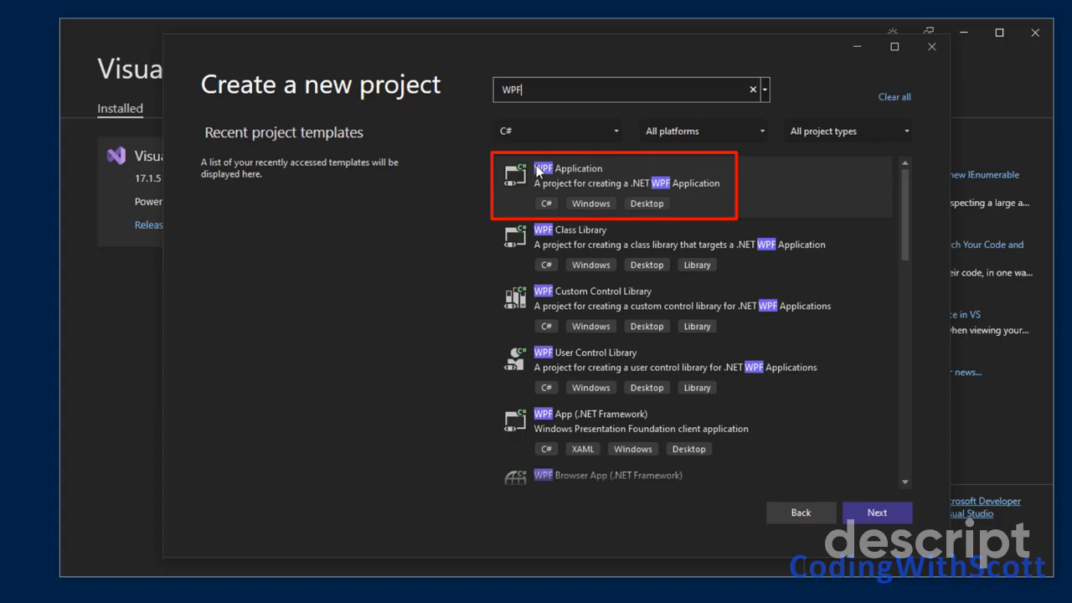
{"action": "mouse_move", "coordinate": [587, 180]}
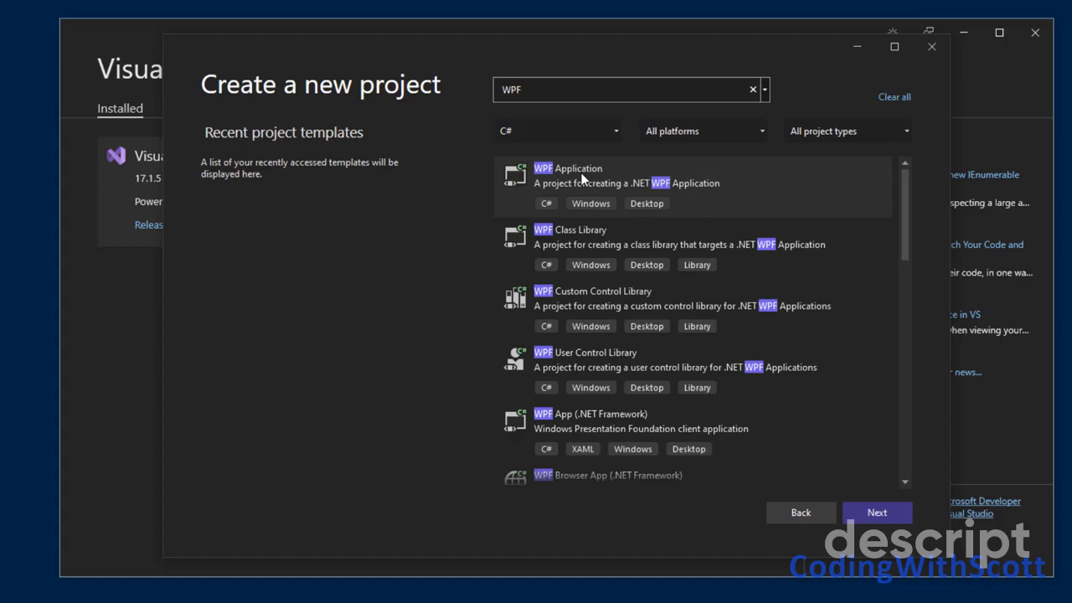
{"action": "mouse_move", "coordinate": [562, 161]}
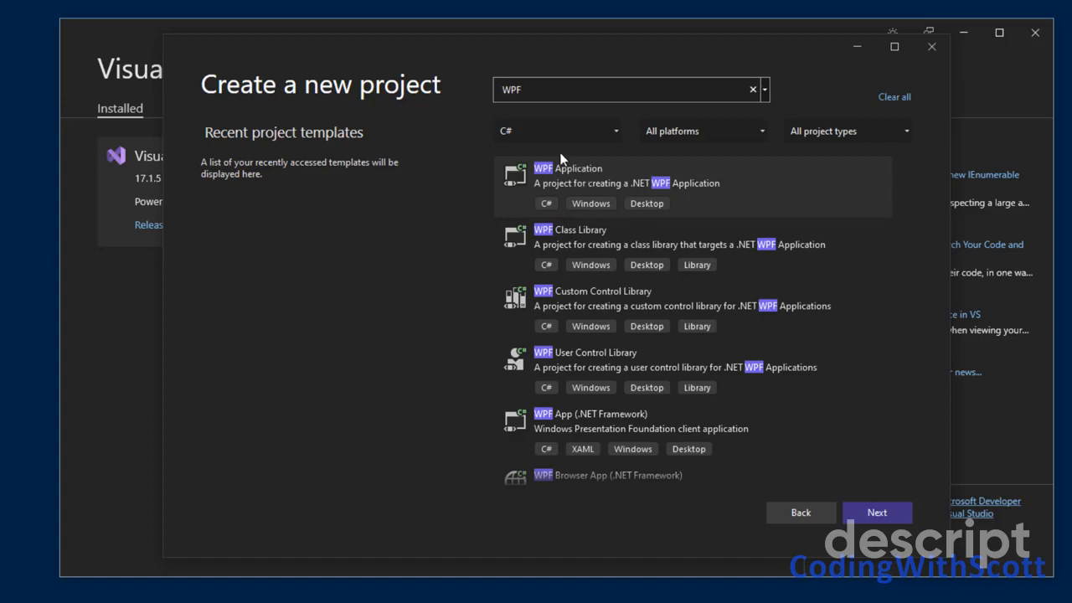
Step: Replace the WPF search term with 'Class lib' to list class library templates
{"action": "double_click", "coordinate": [511, 89]}
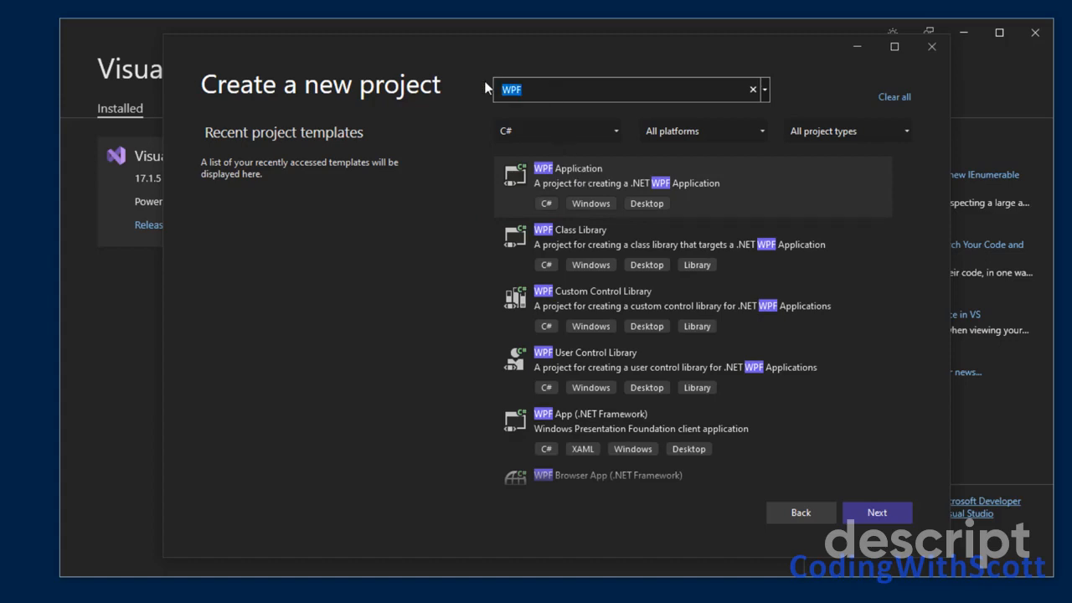
{"action": "type", "text": "Class library"}
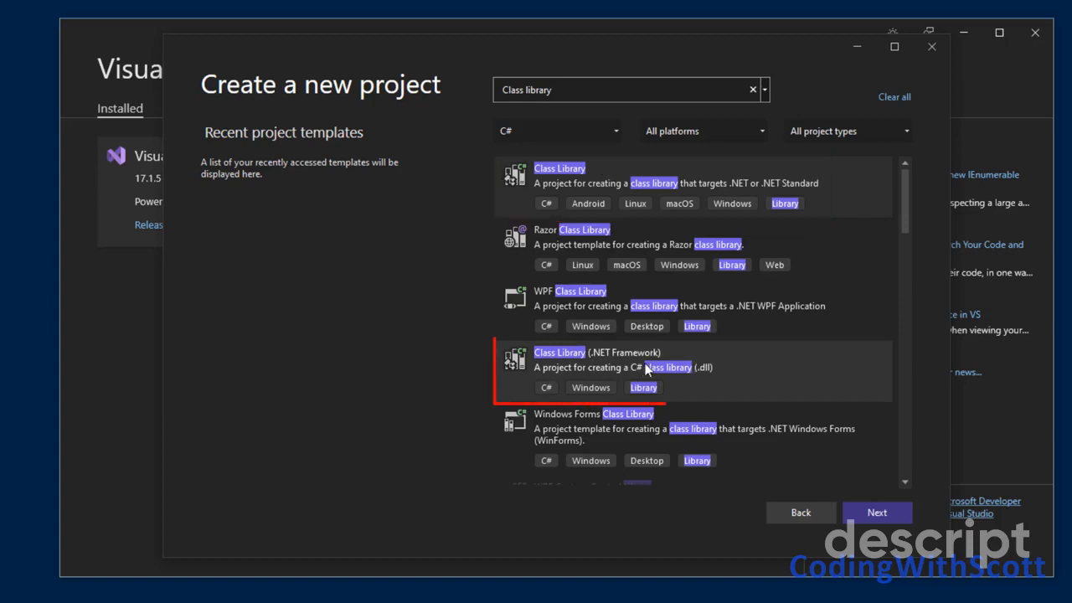
{"action": "mouse_move", "coordinate": [681, 348]}
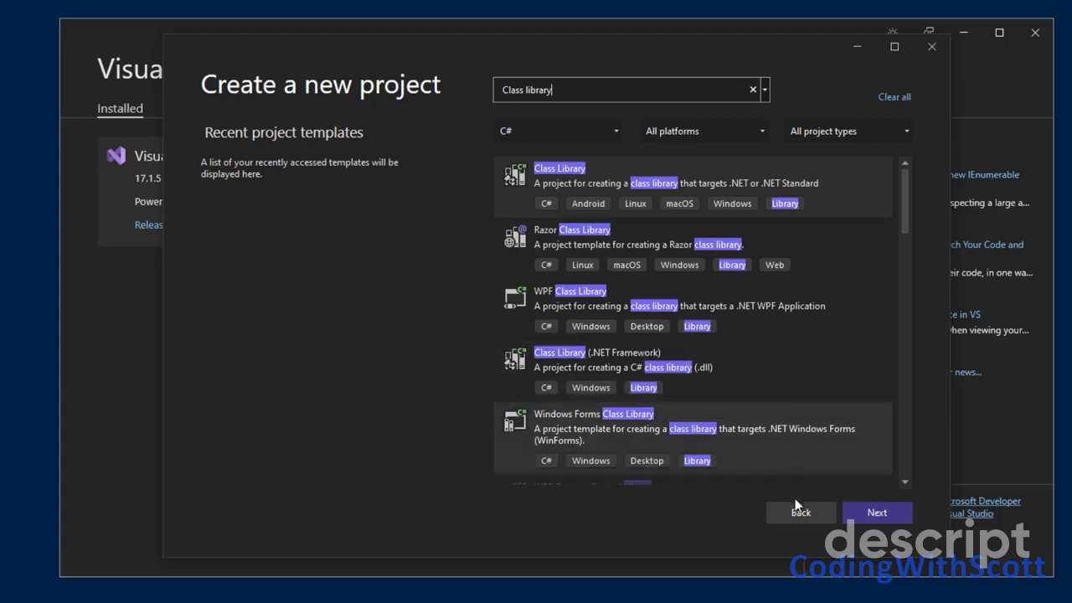
{"action": "mouse_move", "coordinate": [932, 47]}
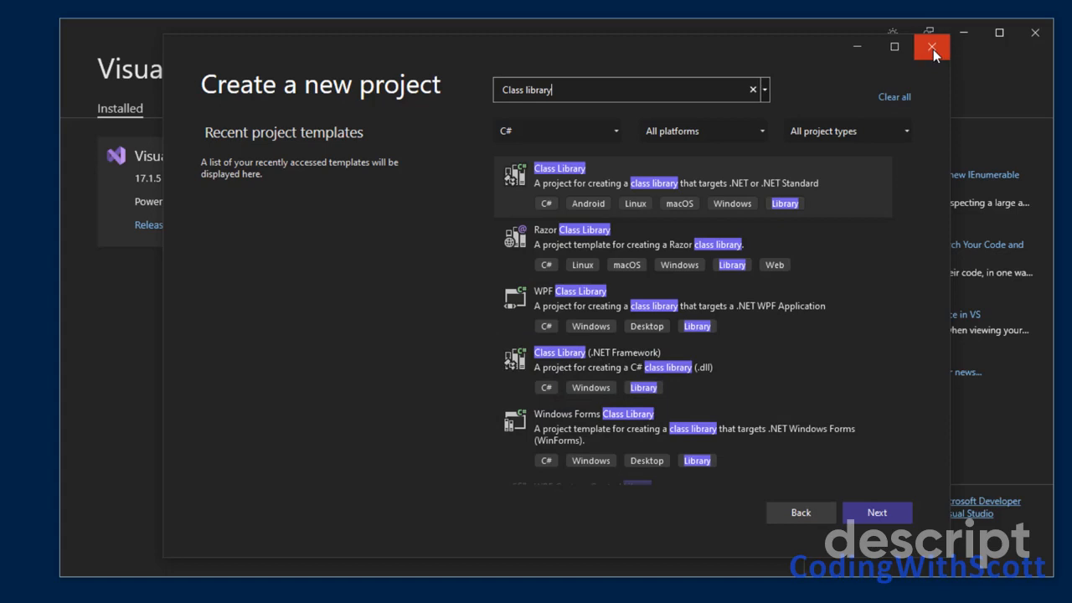
Step: Close the Create a new project window and restore the Installer window from full size
{"action": "left_click", "coordinate": [931, 46]}
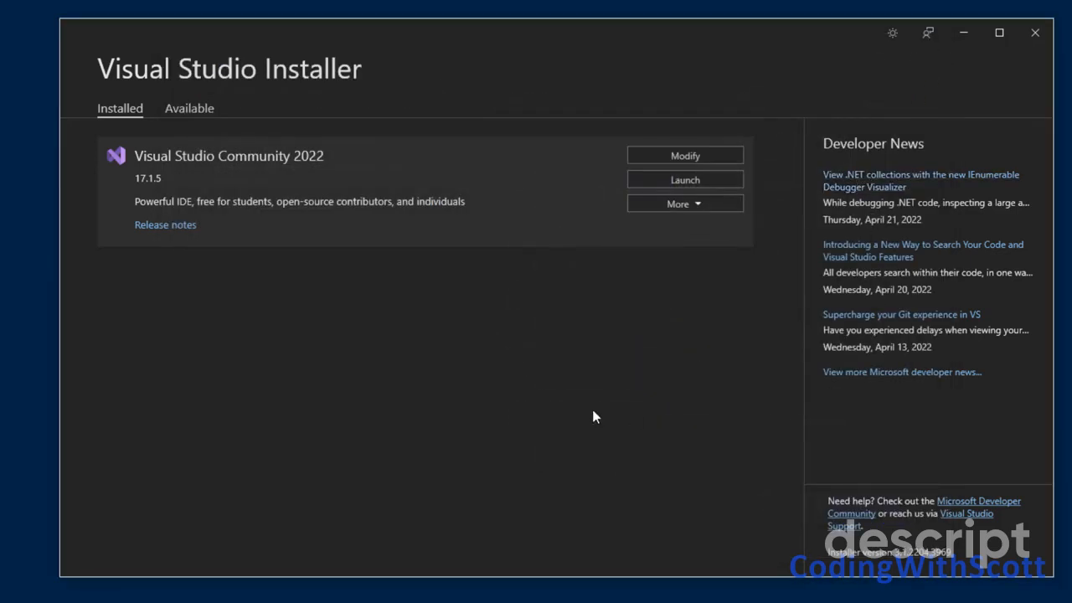
{"action": "mouse_move", "coordinate": [704, 376]}
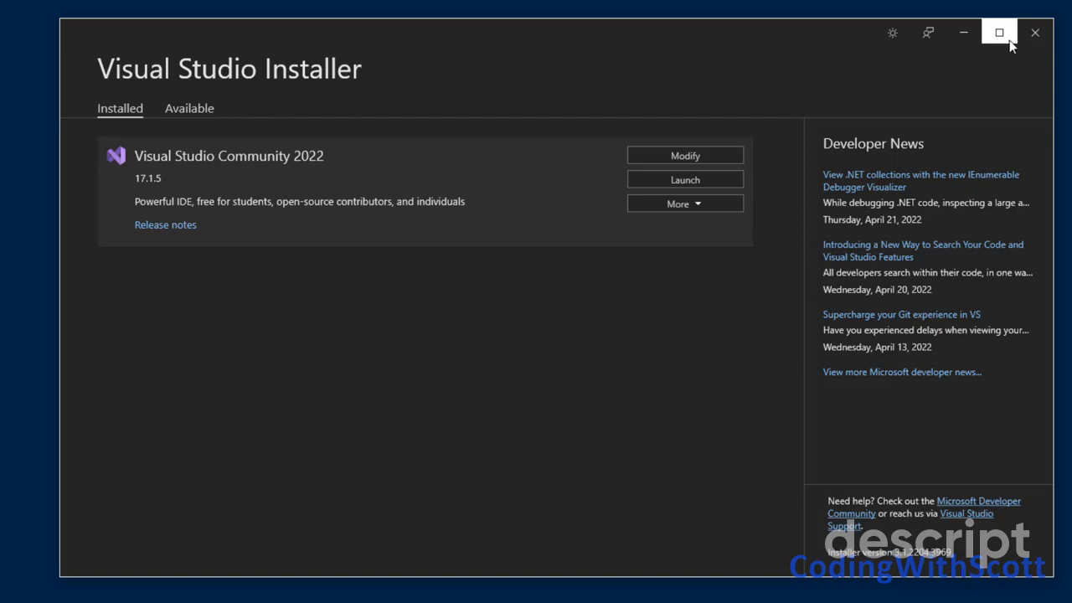
{"action": "left_click", "coordinate": [23, 583]}
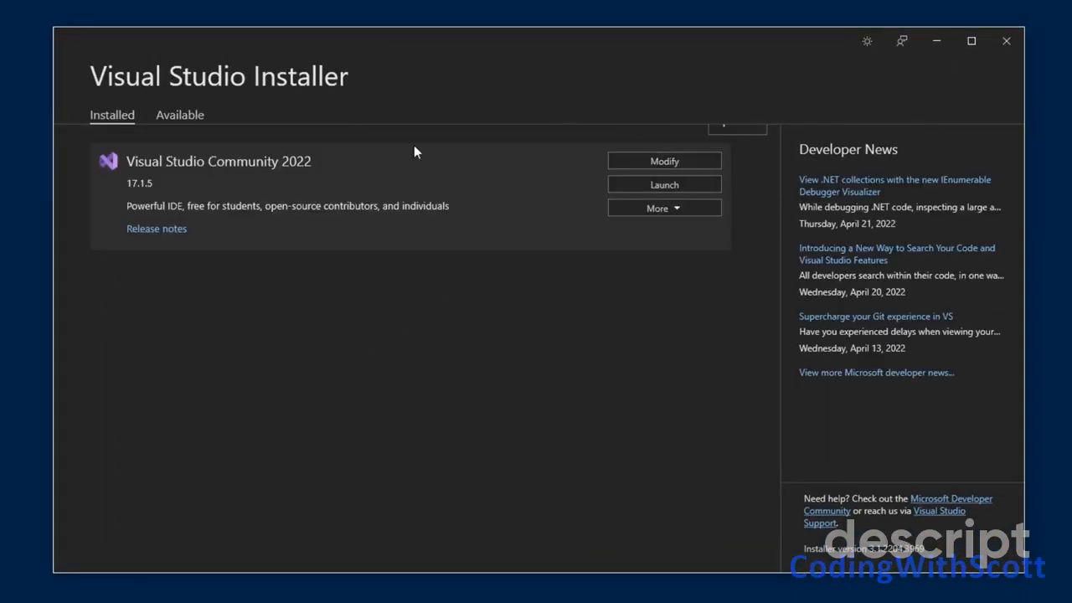
{"action": "mouse_move", "coordinate": [416, 257]}
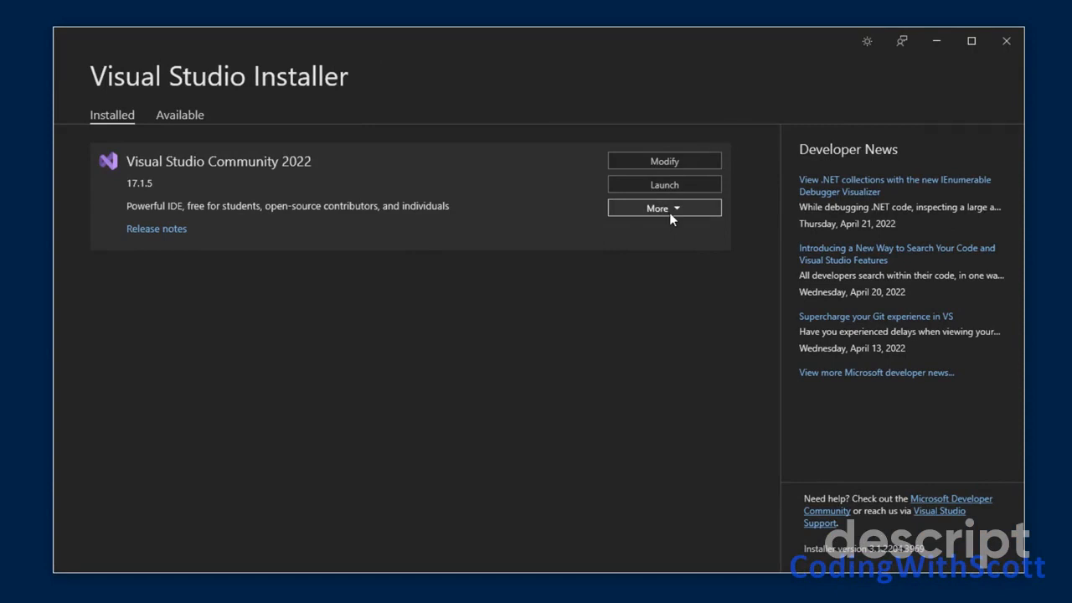
{"action": "mouse_move", "coordinate": [634, 282]}
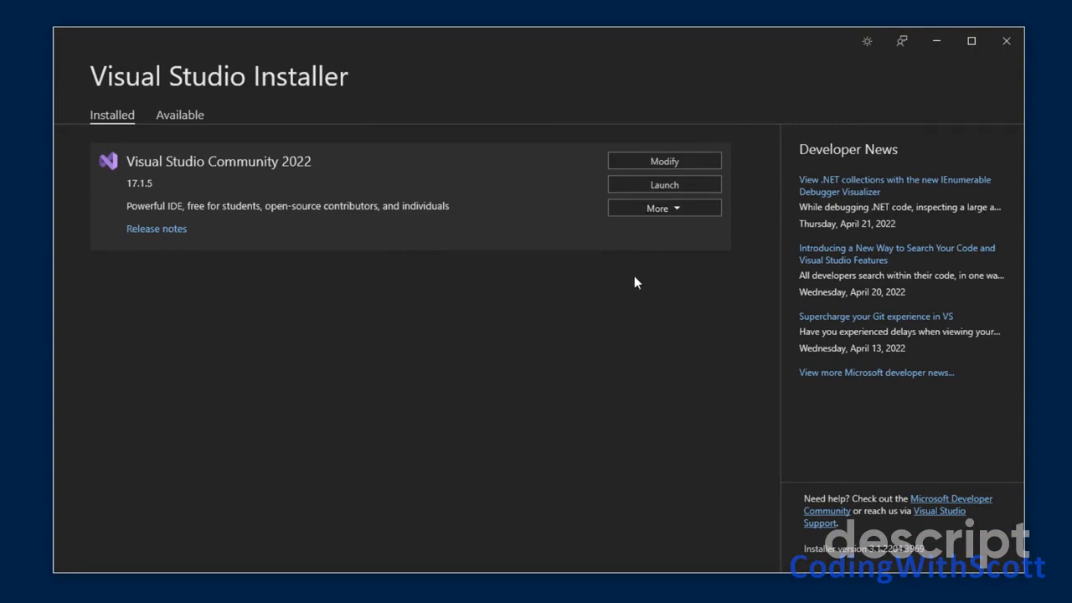